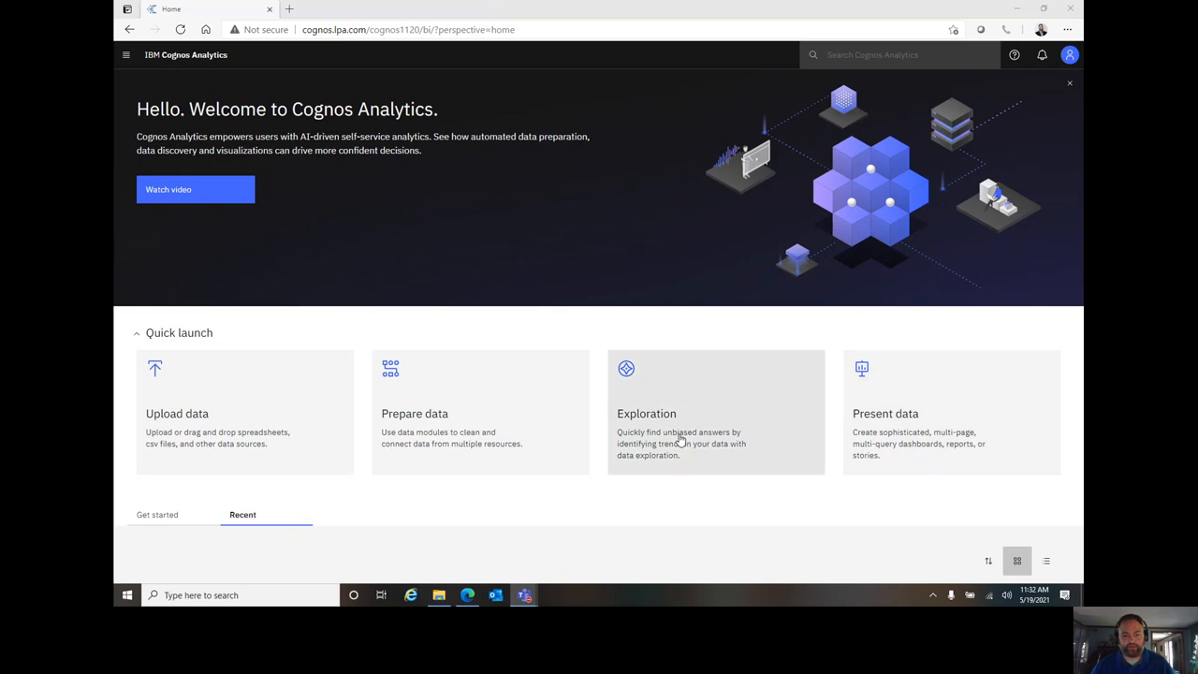
- Open the CA Quick Byte - Data Module from the Recent list
scroll(down, 3)
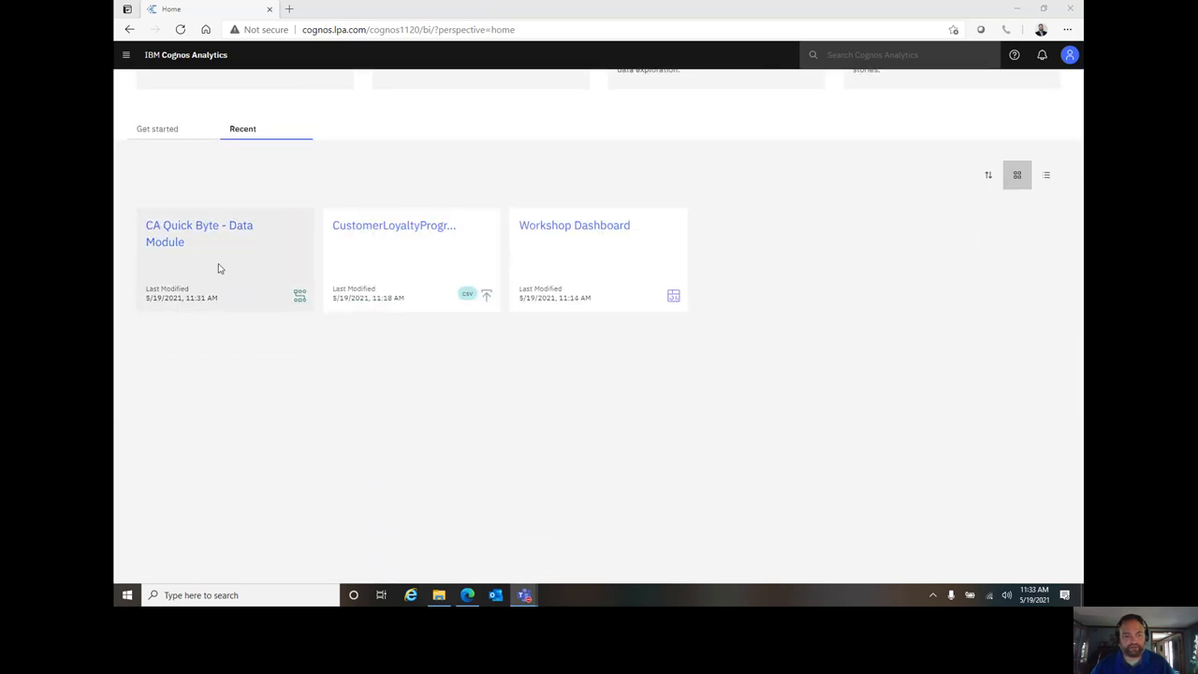
mouse_move(314, 408)
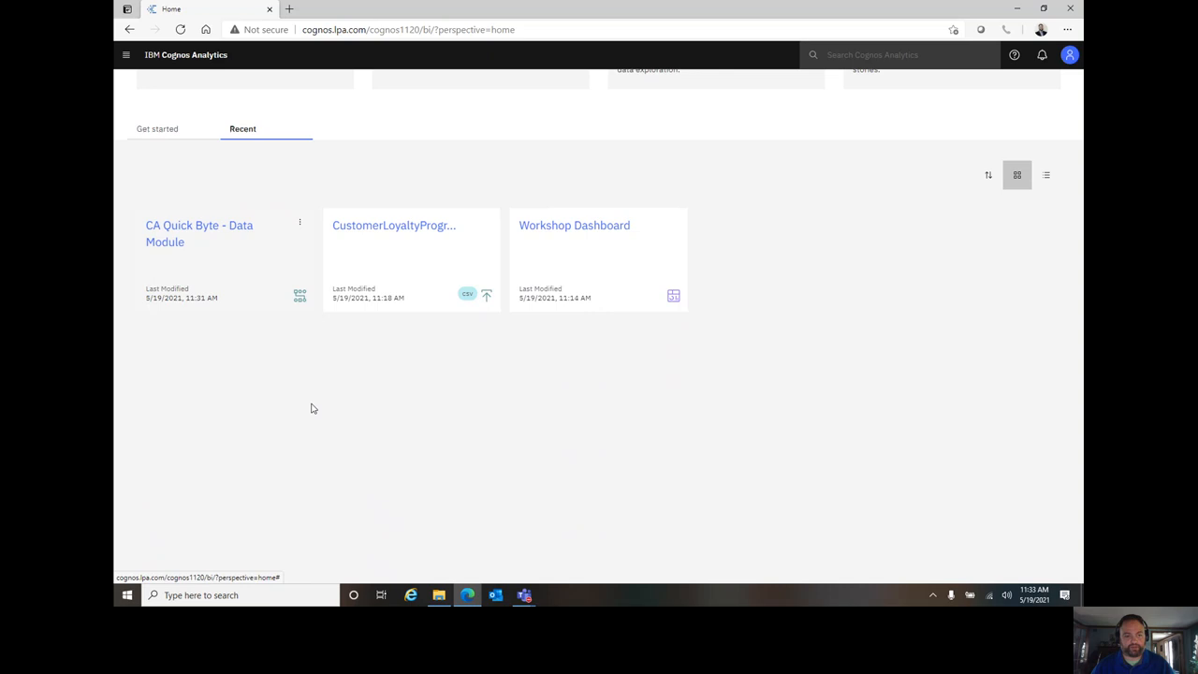
click(198, 233)
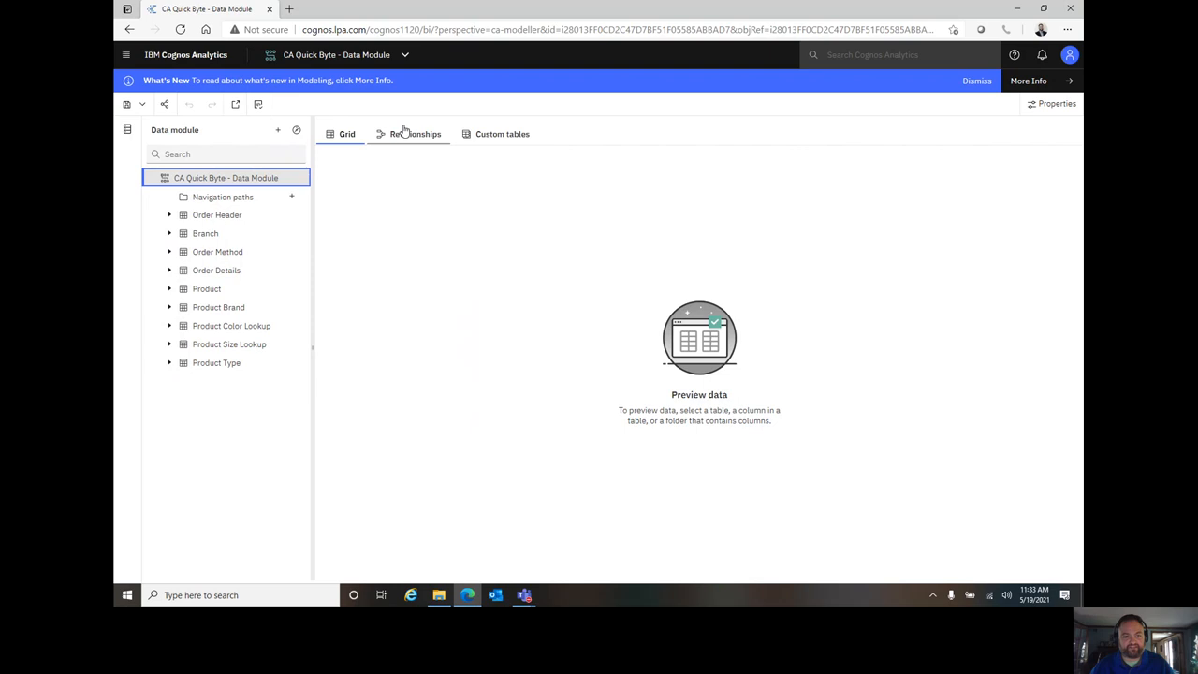
- Show the data module's relationships diagram
click(414, 133)
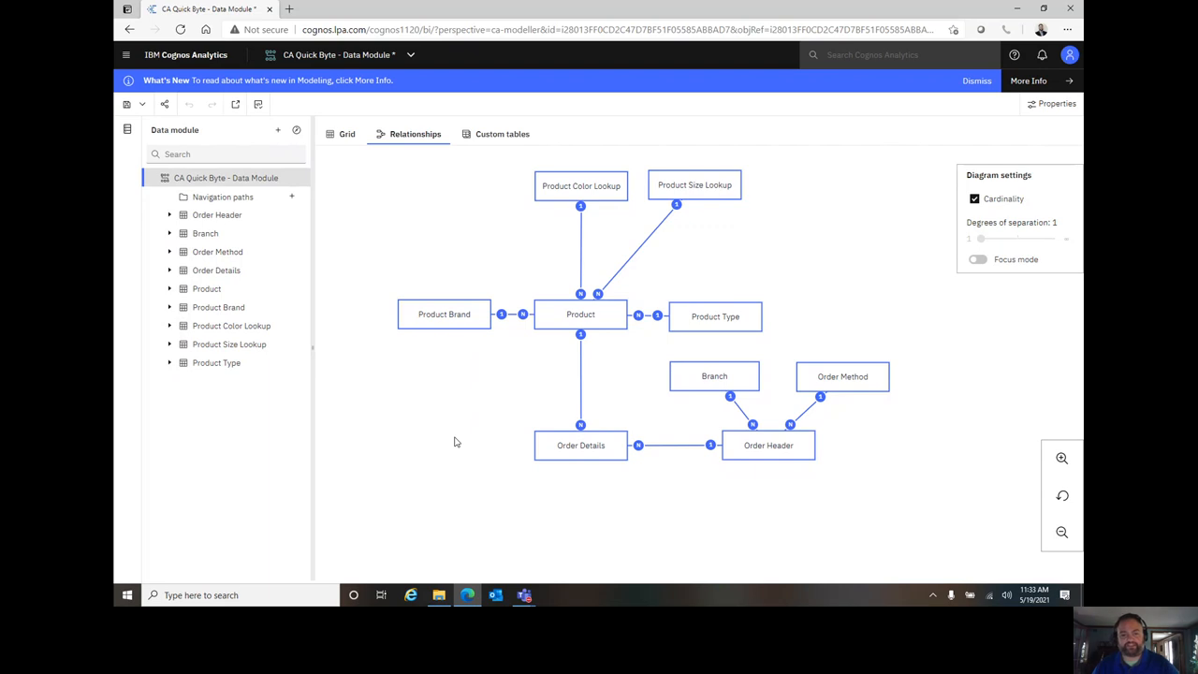
mouse_move(791, 443)
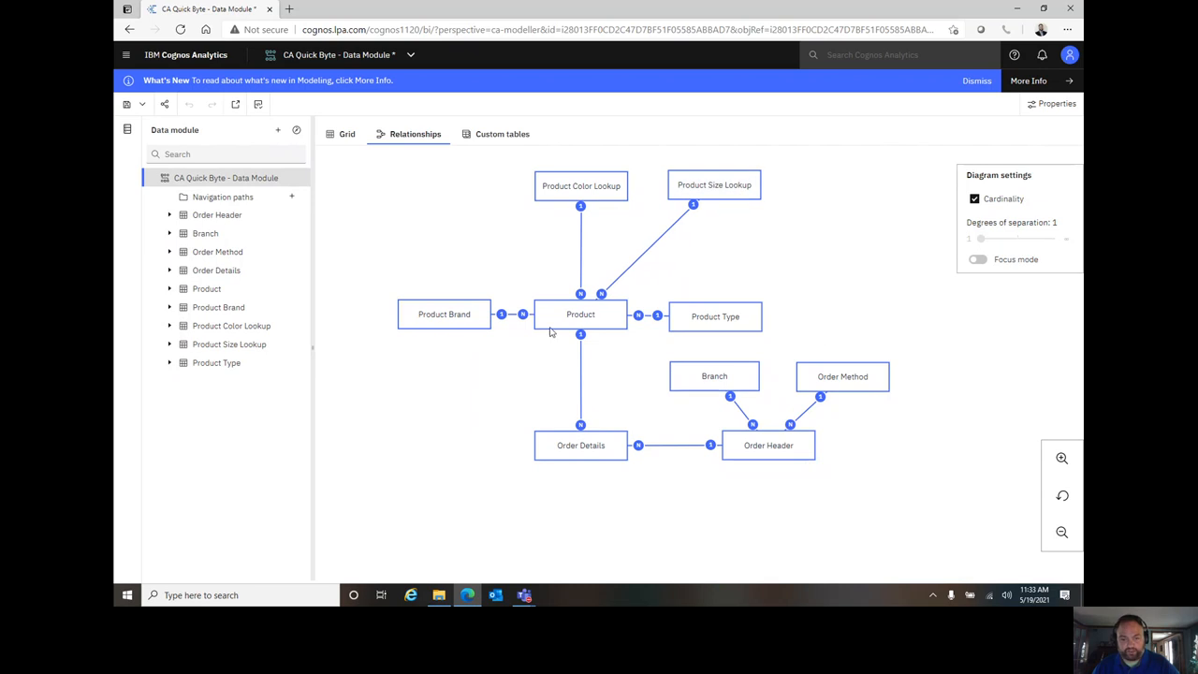
mouse_move(562, 188)
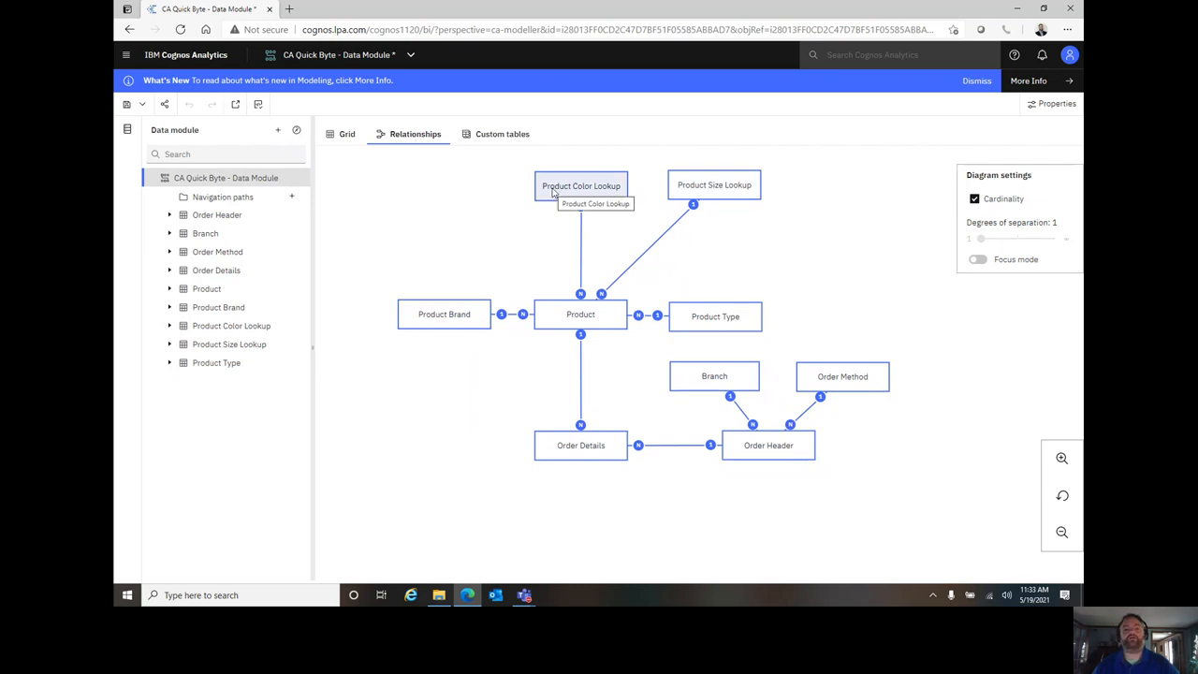
mouse_move(370, 431)
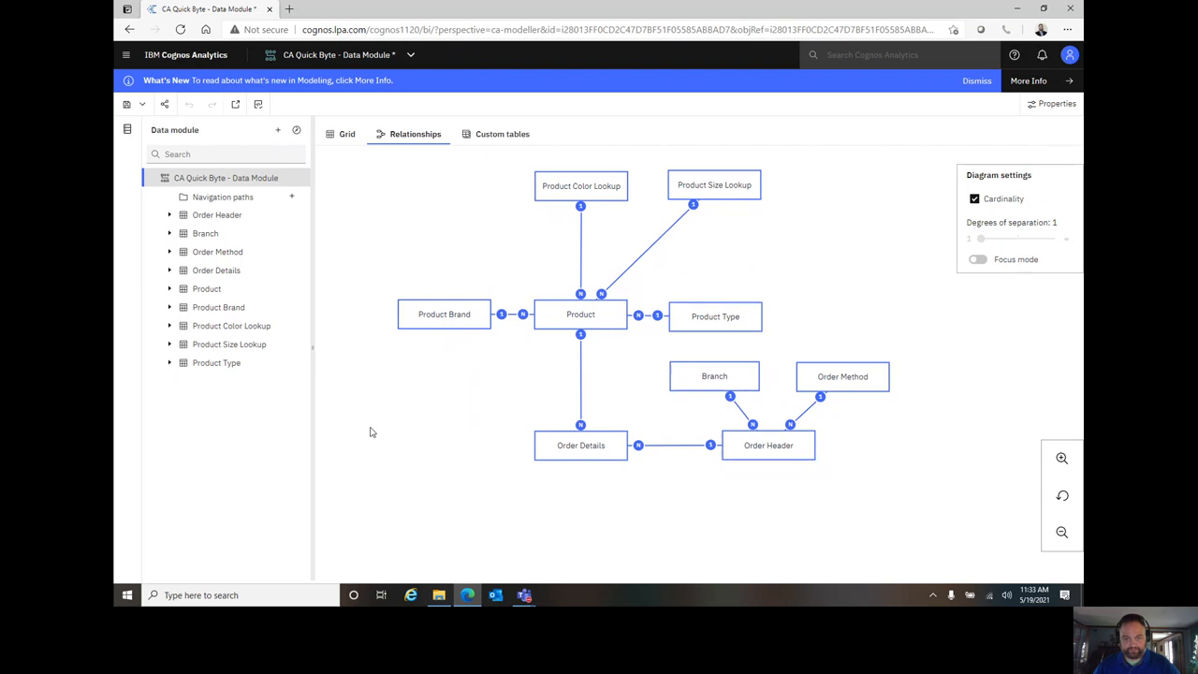
mouse_move(223, 197)
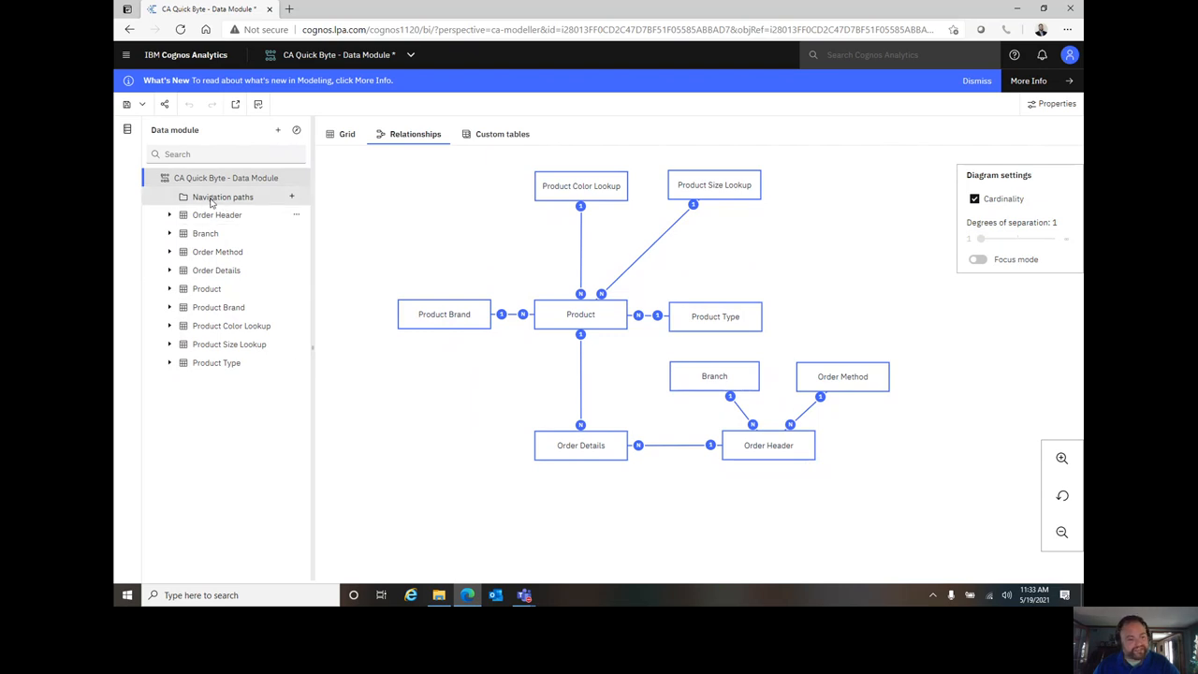
mouse_move(228, 237)
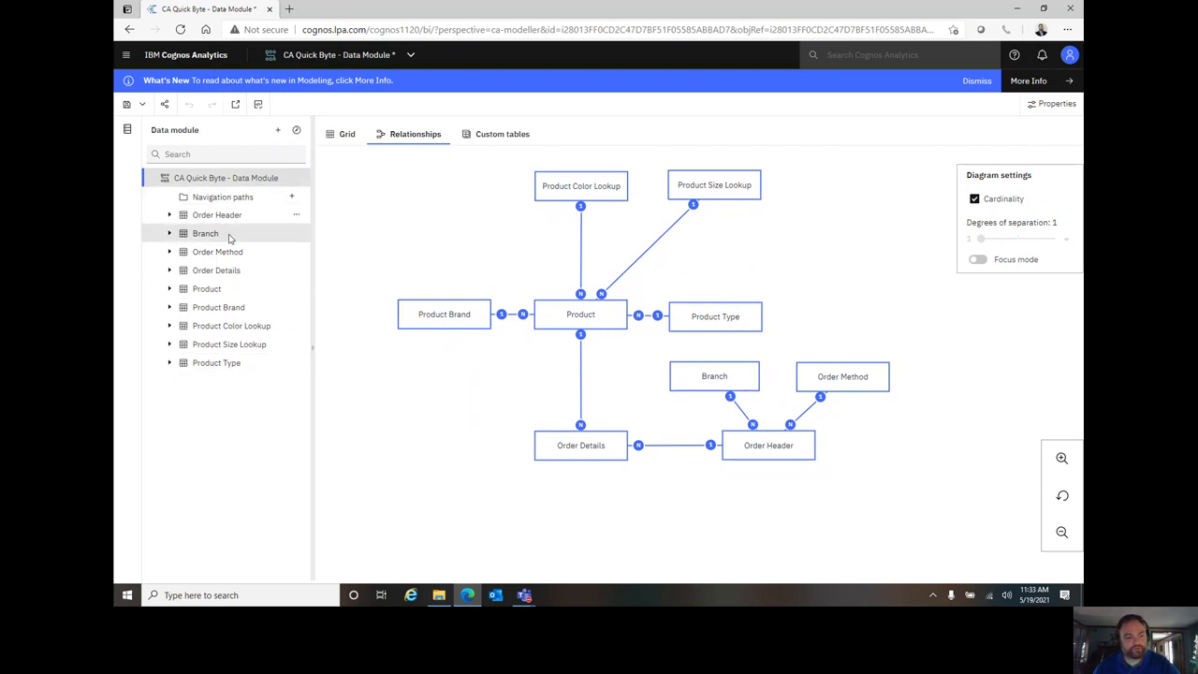
mouse_move(422, 414)
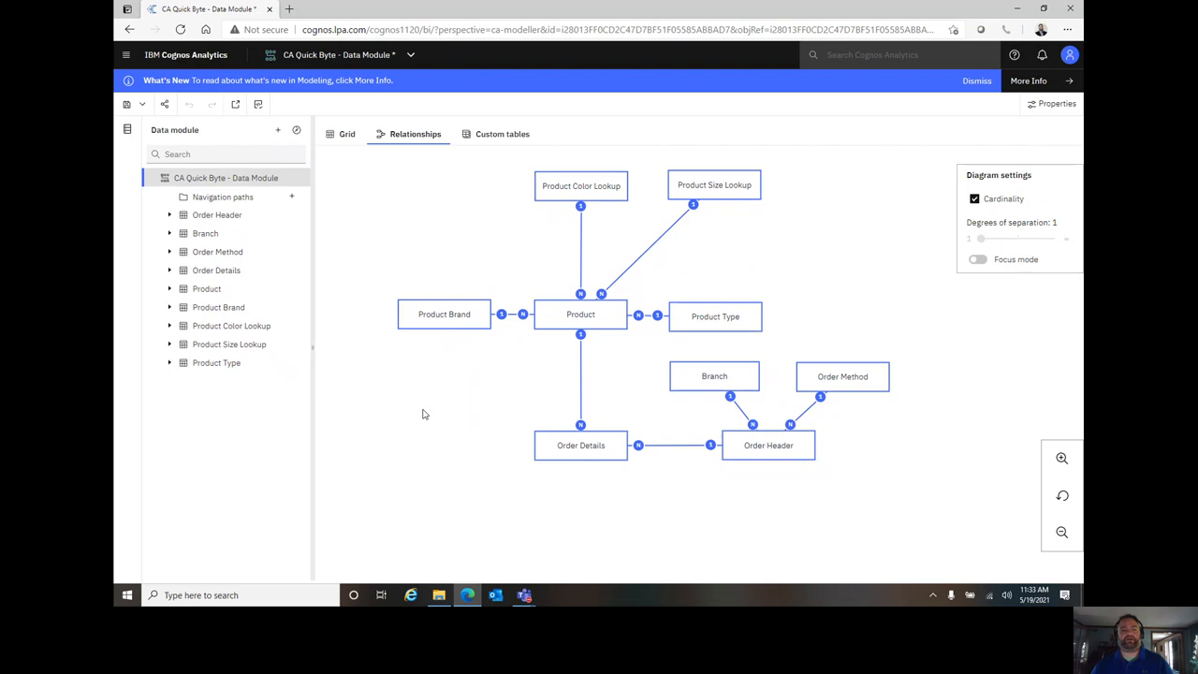
mouse_move(544, 372)
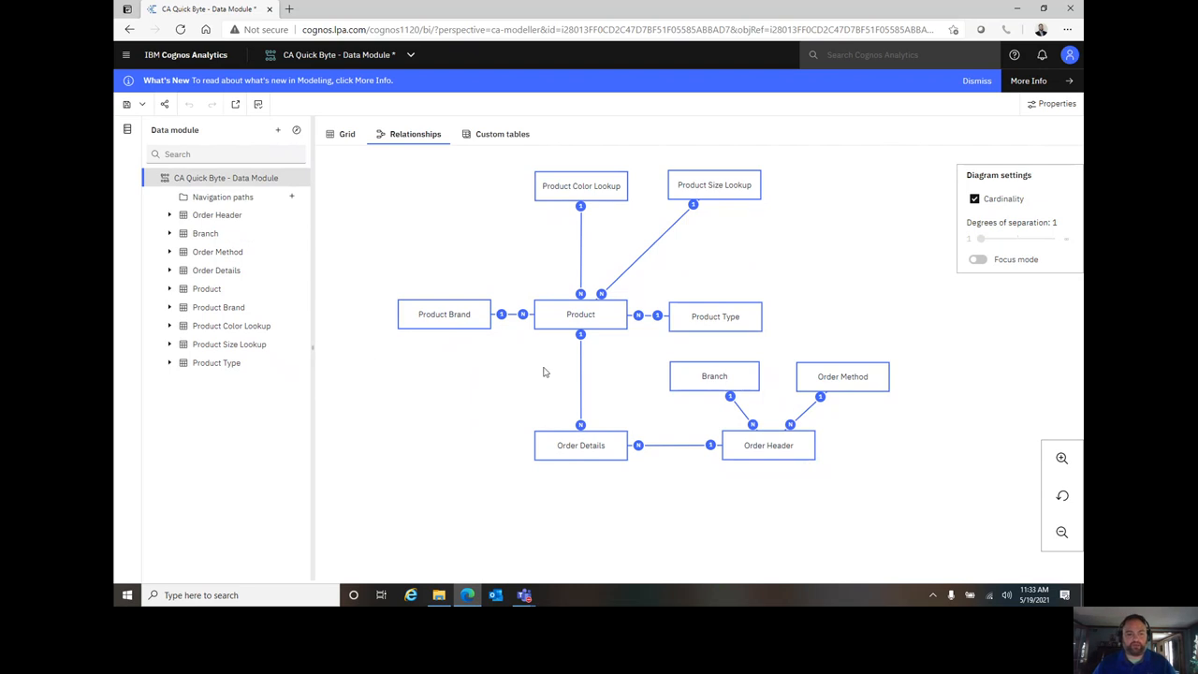
mouse_move(585, 294)
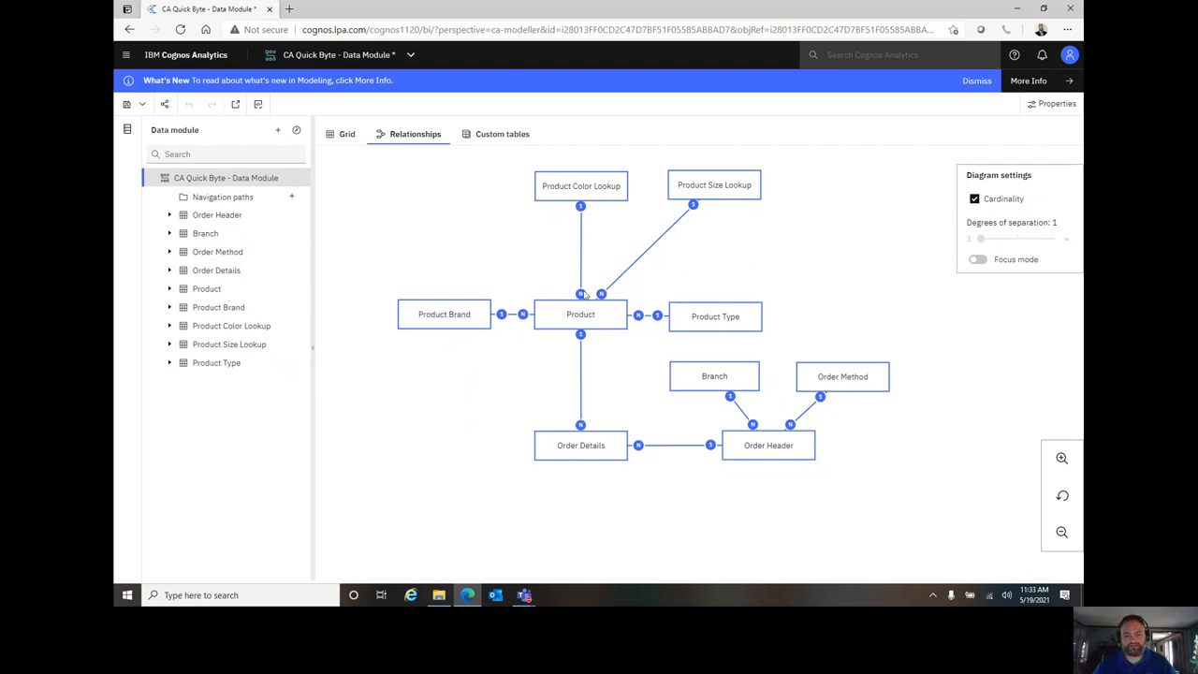
mouse_move(445, 316)
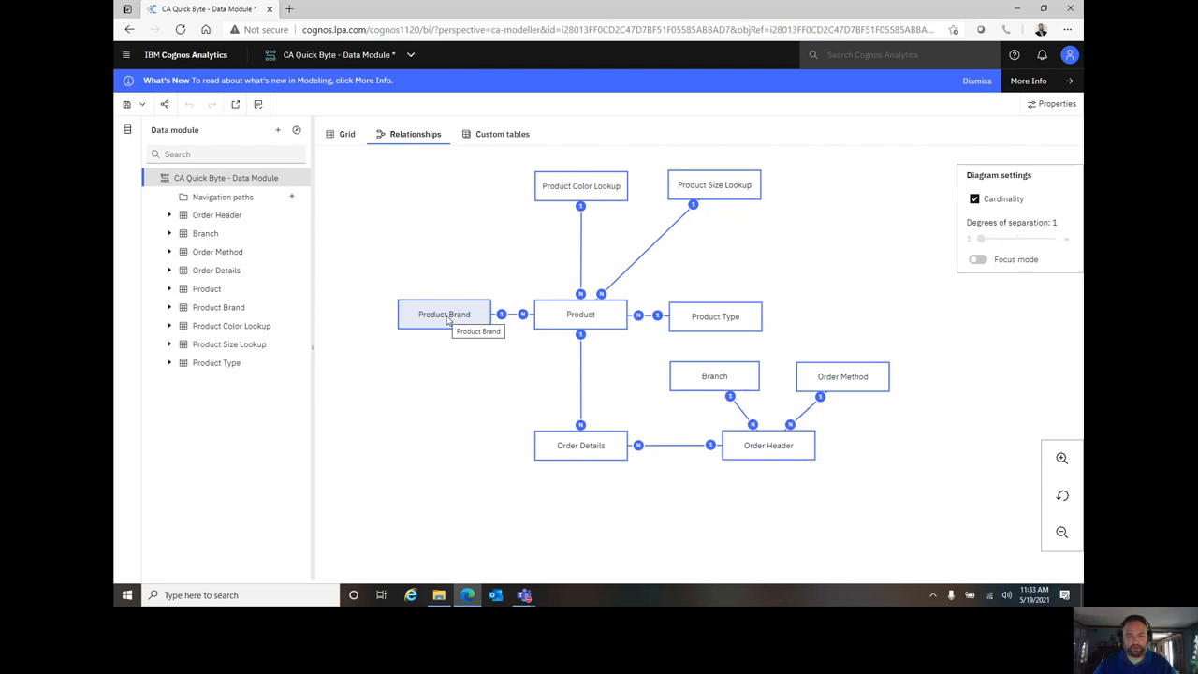
mouse_move(453, 388)
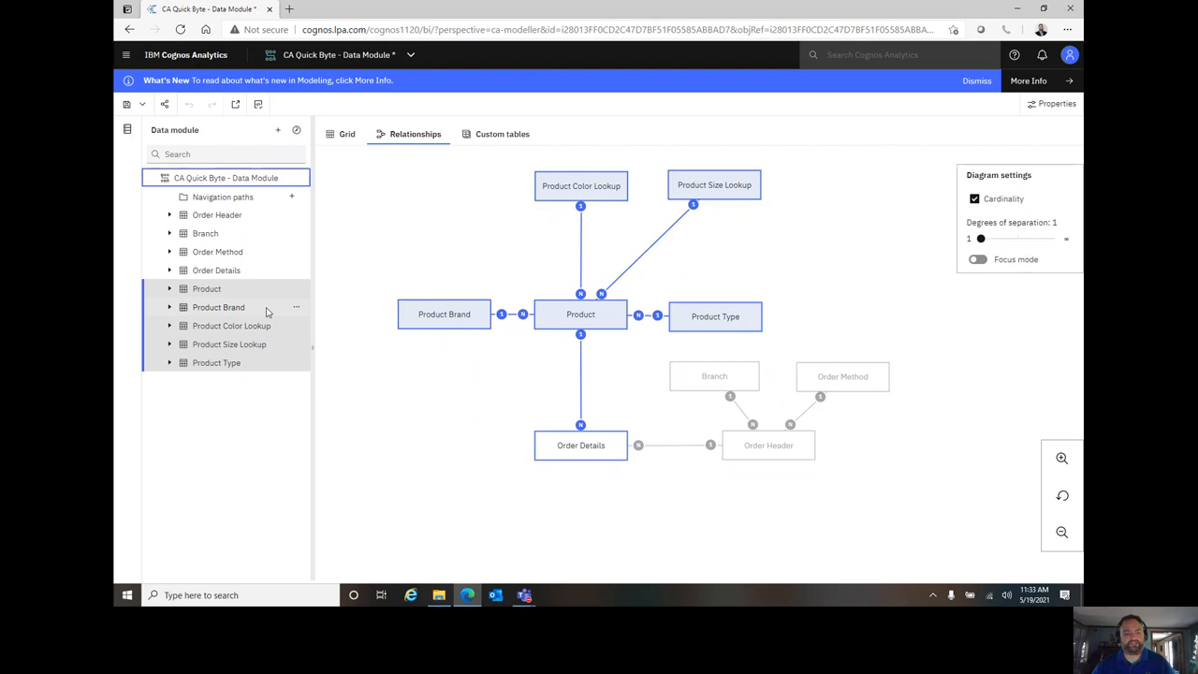
- Bring up the context menu for the five selected product tables
right_click(218, 307)
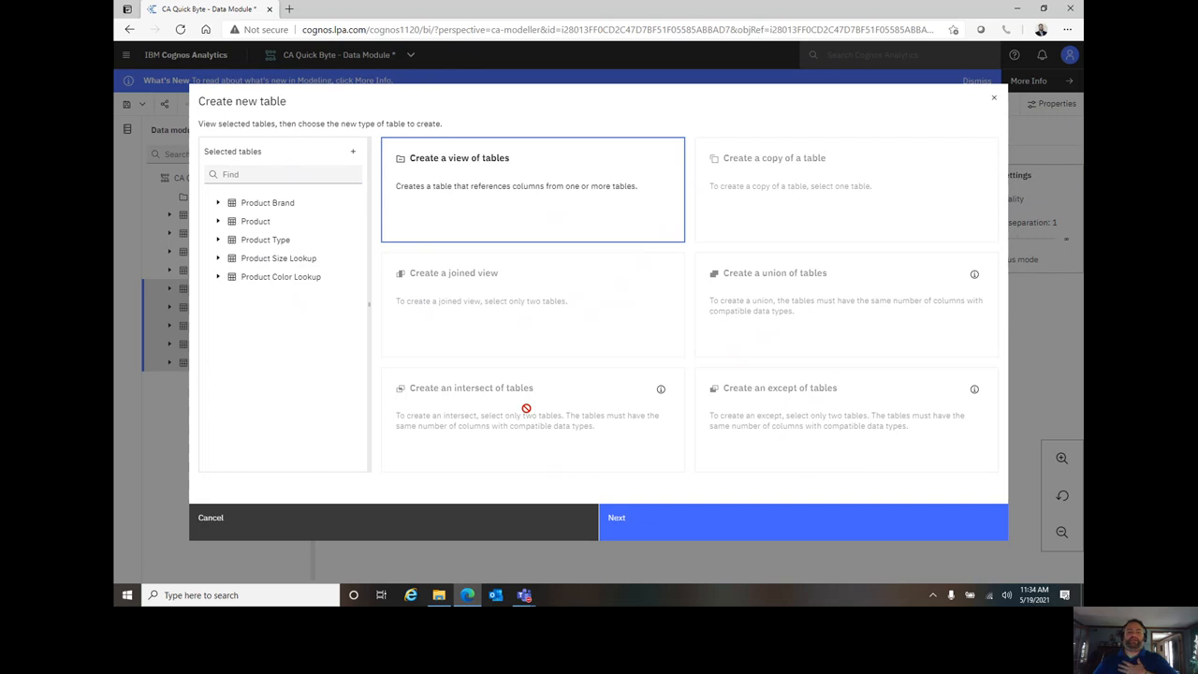
mouse_move(702, 217)
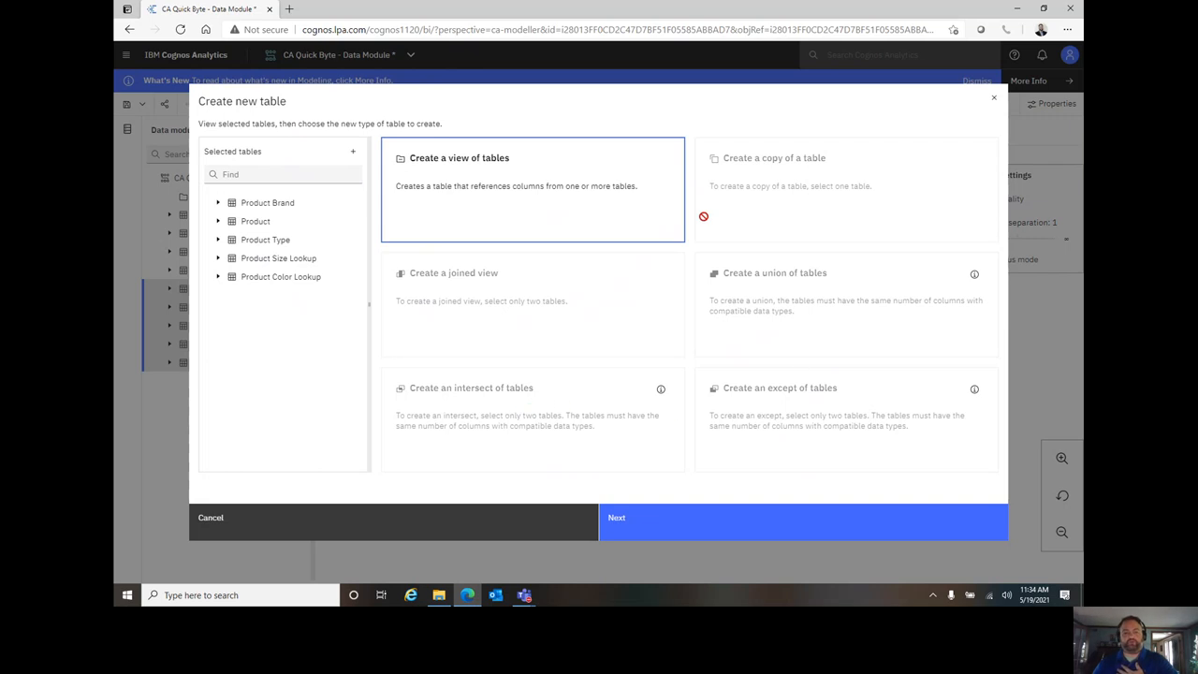
mouse_move(465, 235)
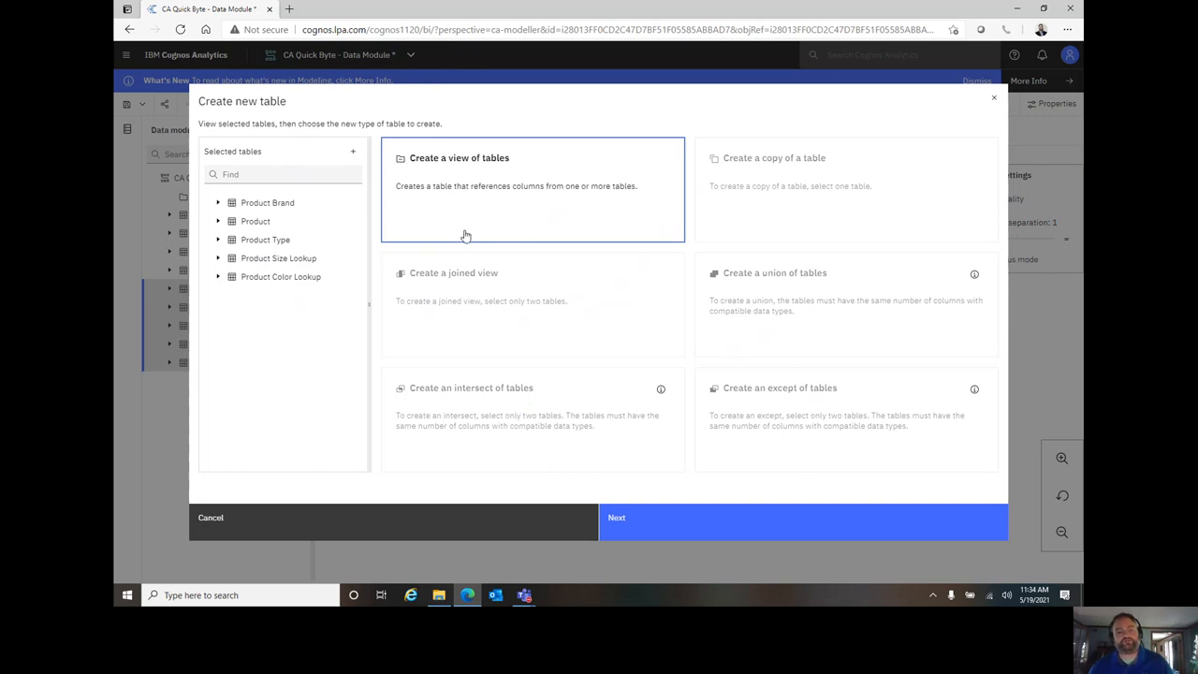
mouse_move(471, 232)
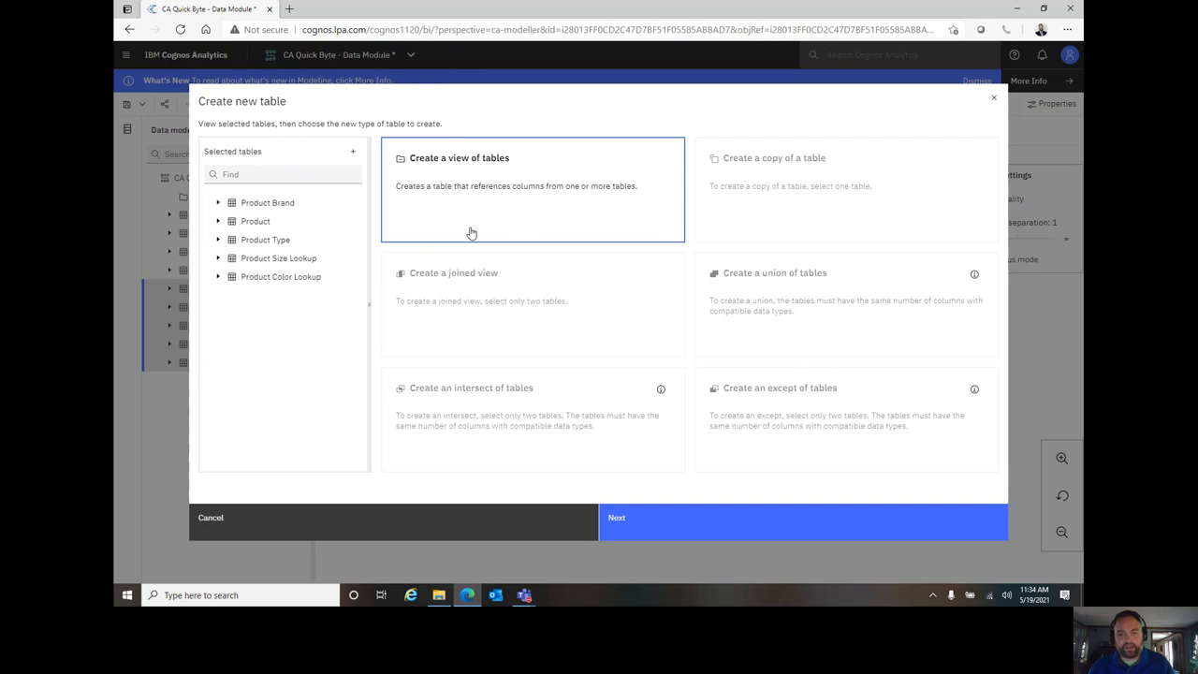
mouse_move(627, 319)
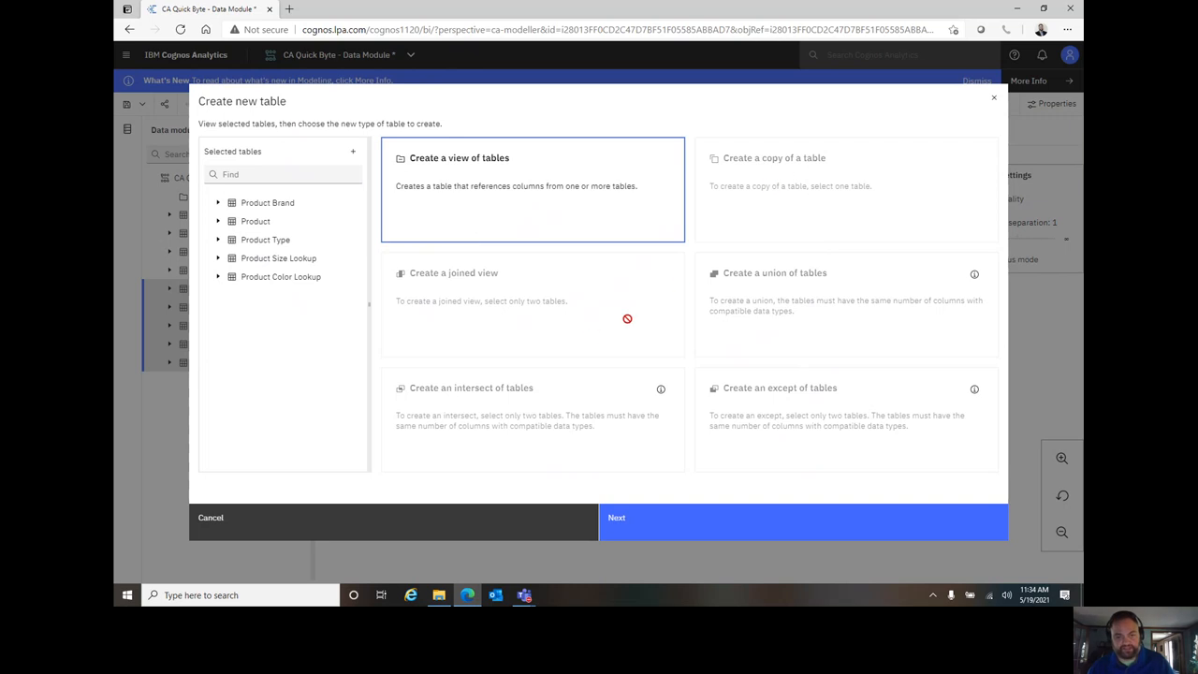
mouse_move(561, 419)
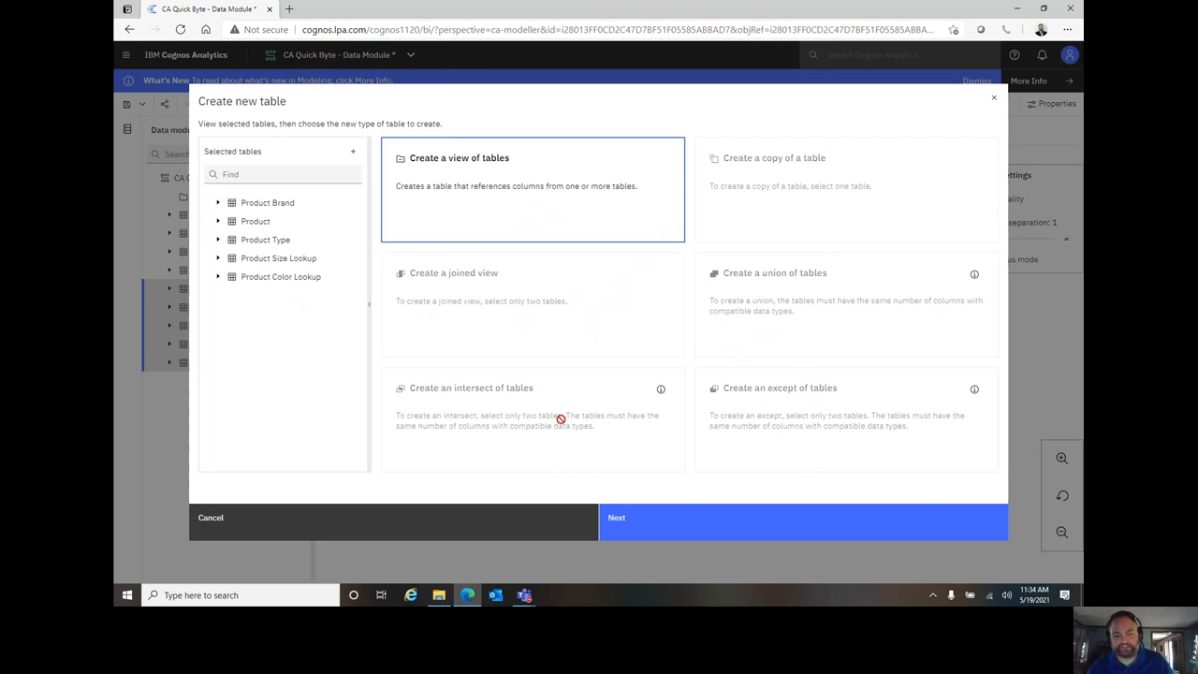
mouse_move(525, 431)
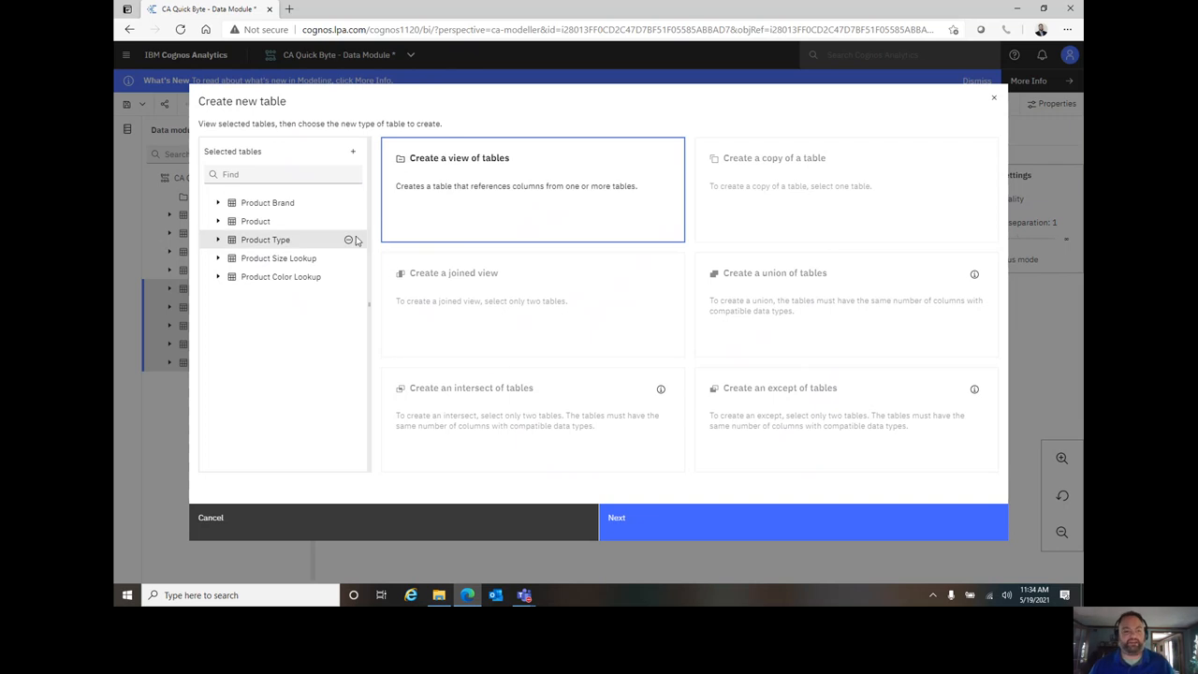
mouse_move(484, 193)
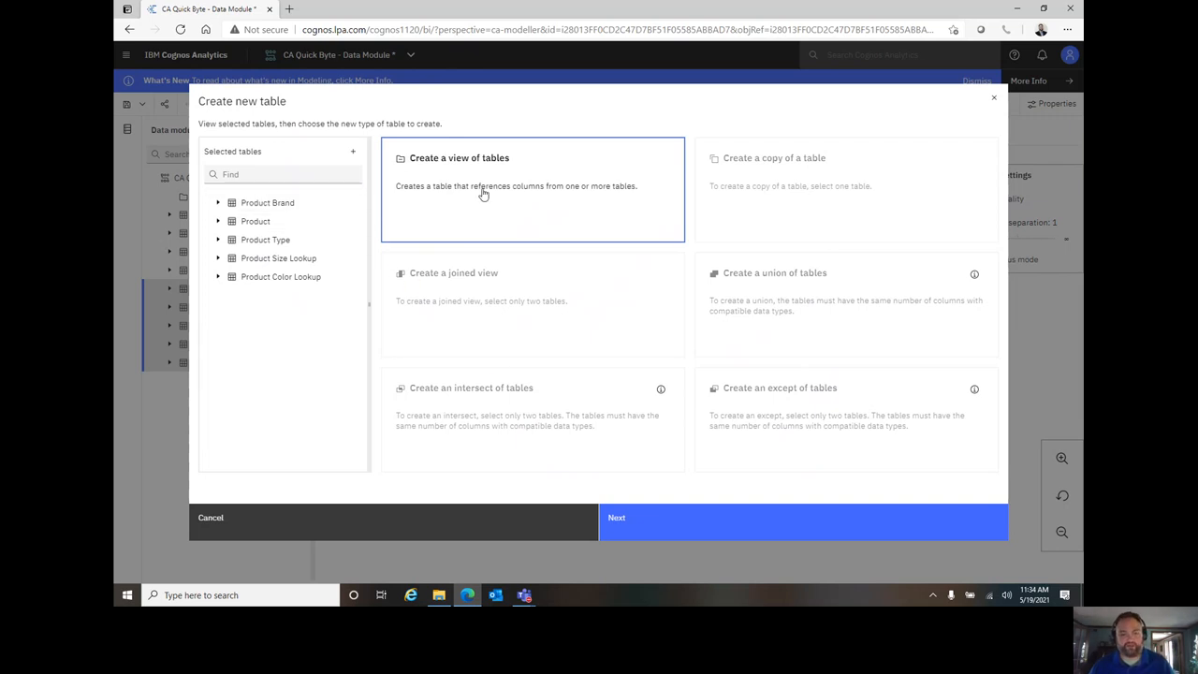
mouse_move(718, 517)
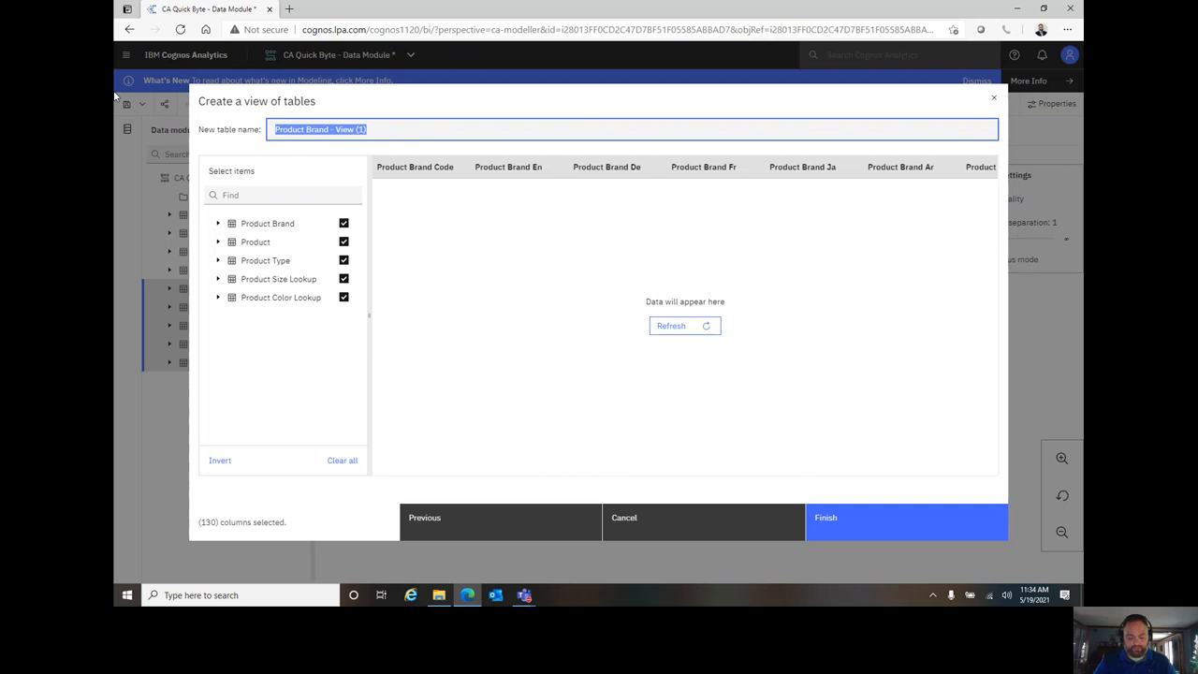
- Name the new view 'Products' and widen the column selection pane
text(Product)
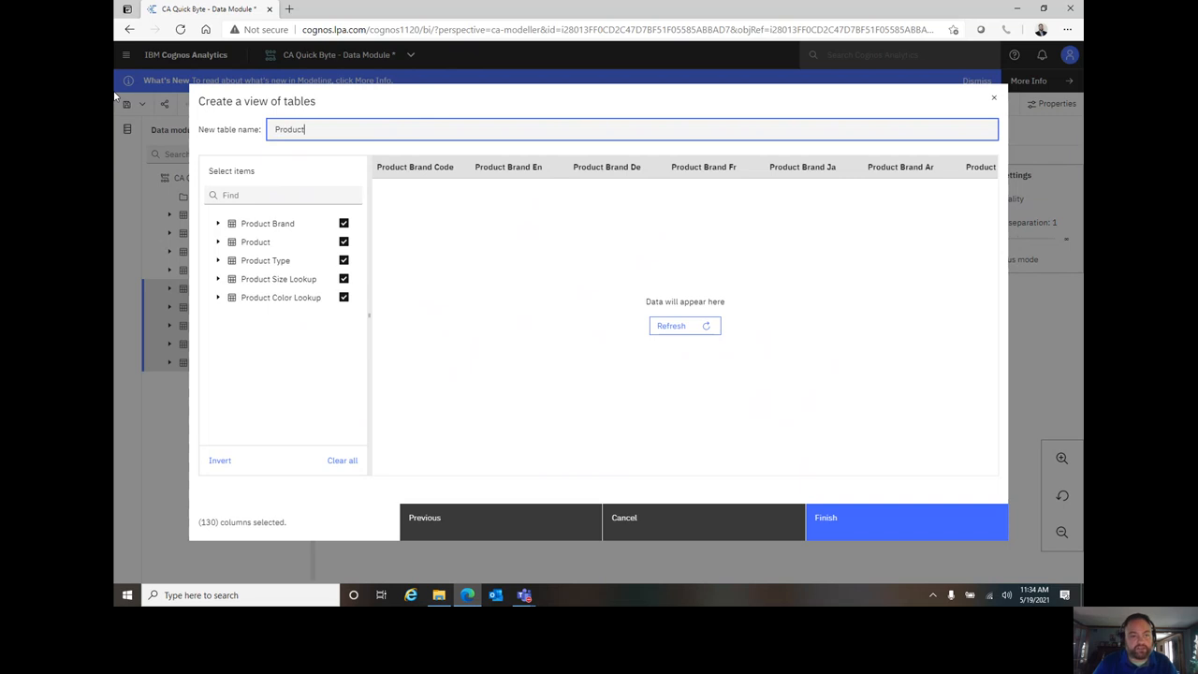
text(s)
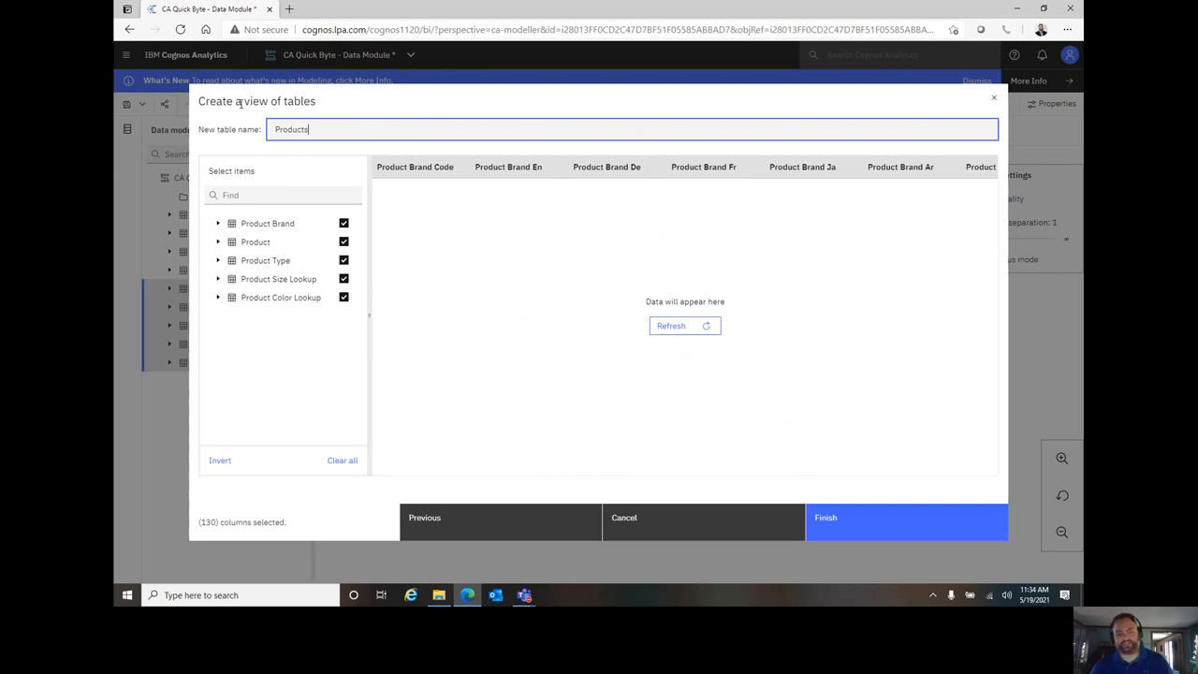
mouse_move(354, 358)
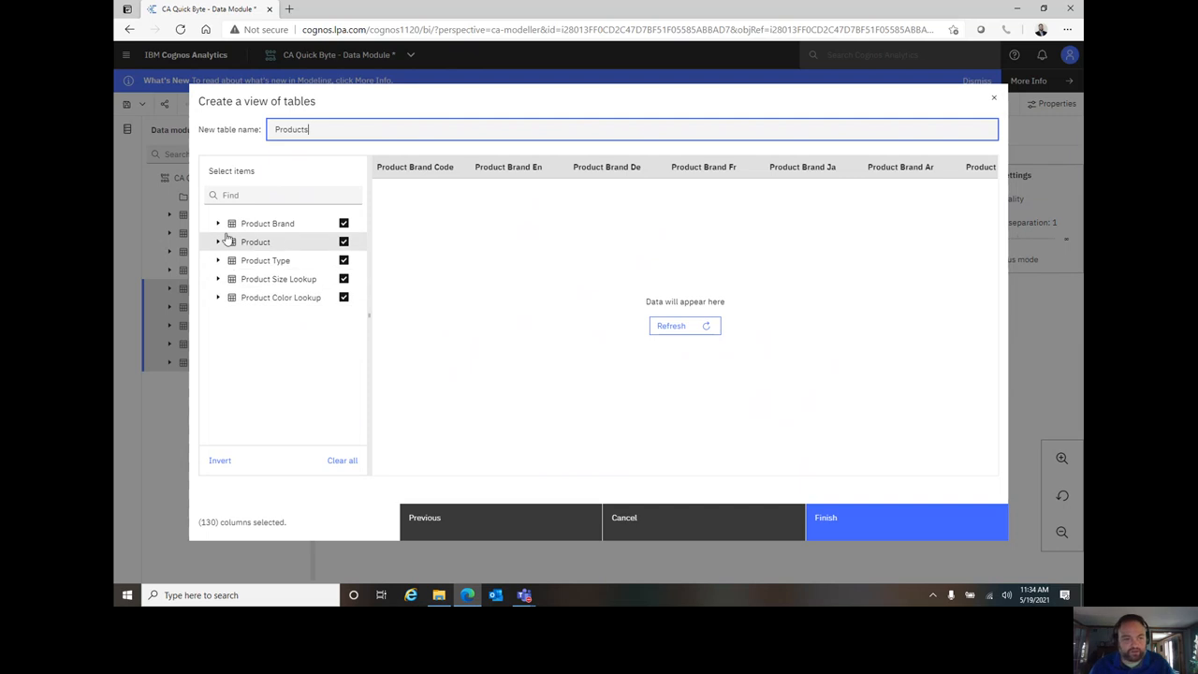
click(217, 223)
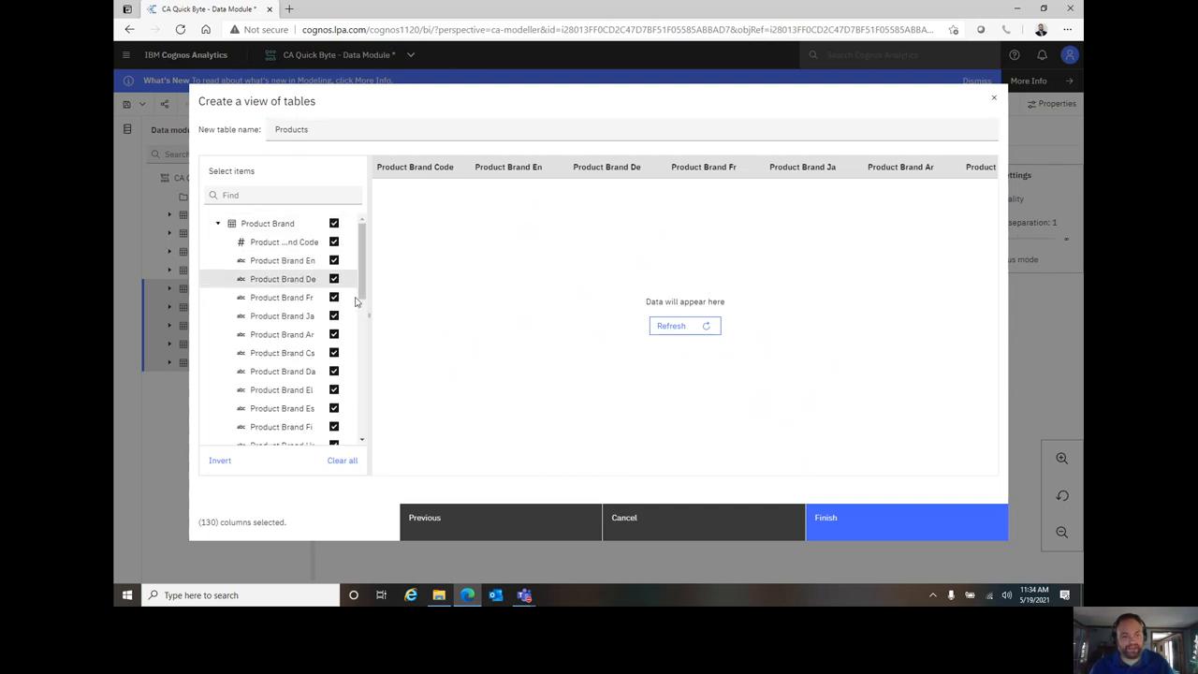
mouse_move(367, 307)
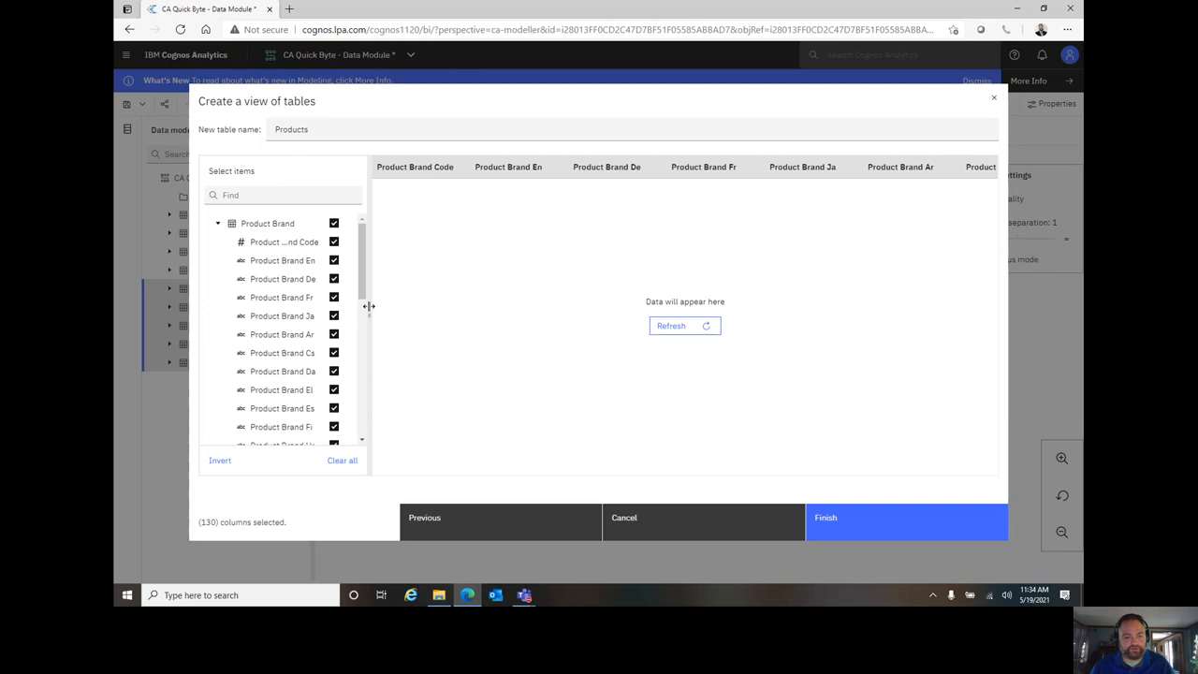
drag(368, 306, 496, 306)
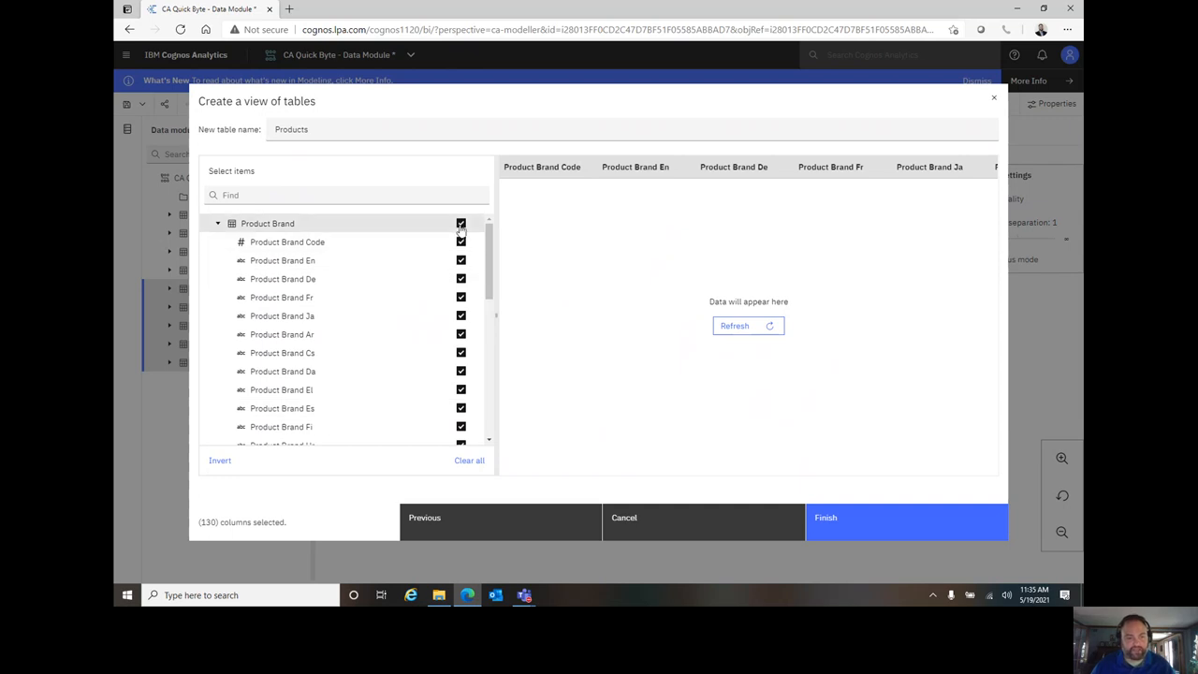
- Keep only Product Brand En from Product Brand, then review the Product table
click(460, 223)
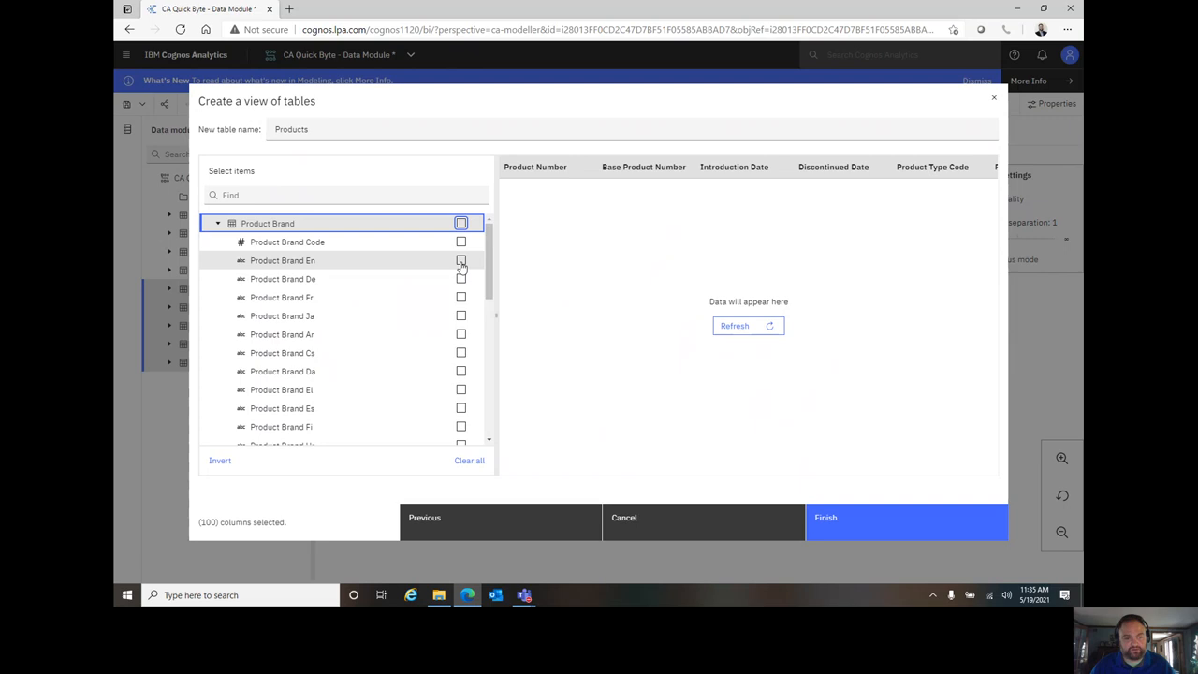
click(461, 260)
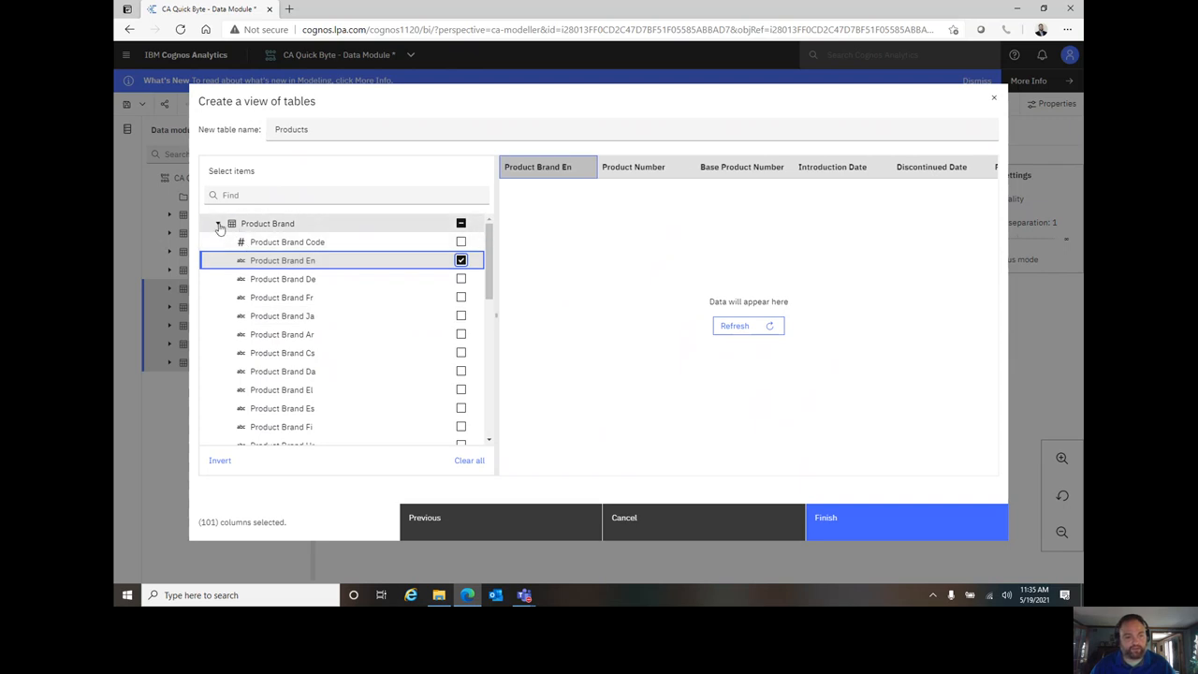
click(218, 224)
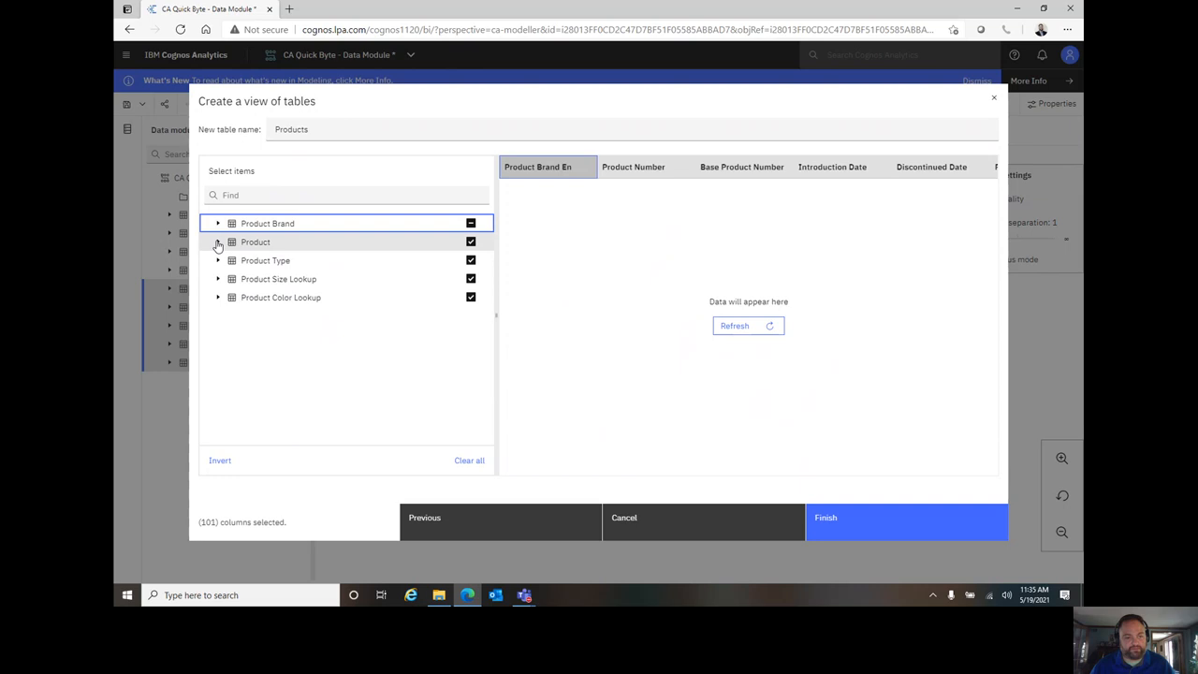
click(217, 241)
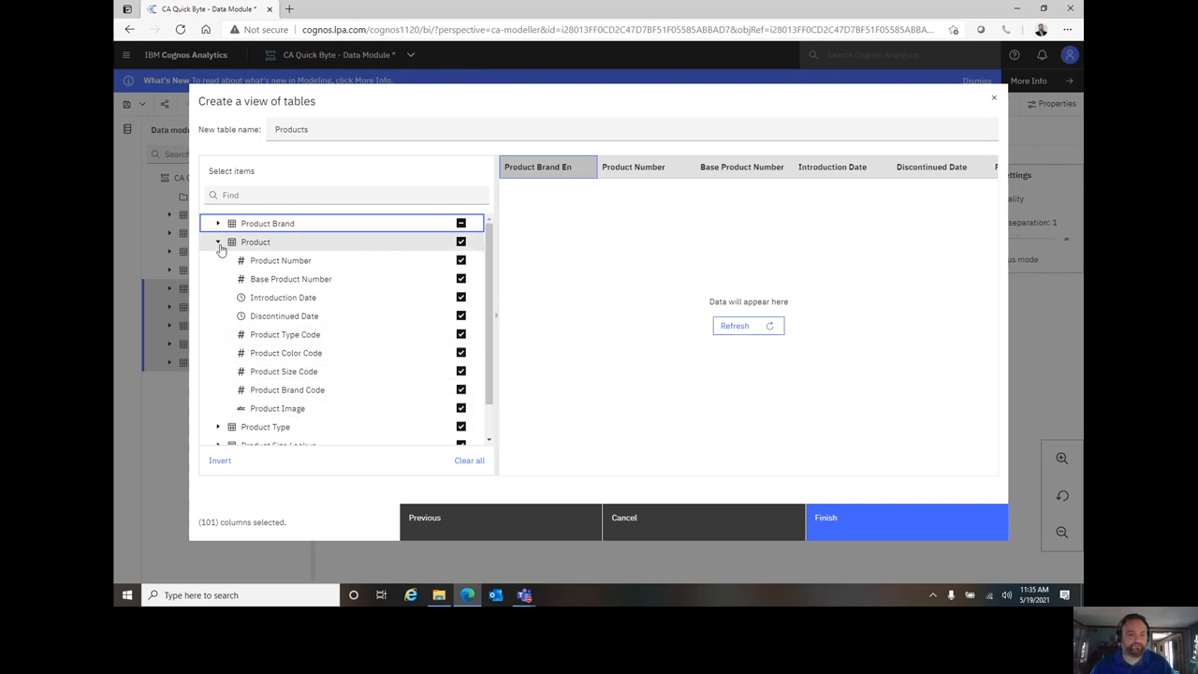
click(217, 242)
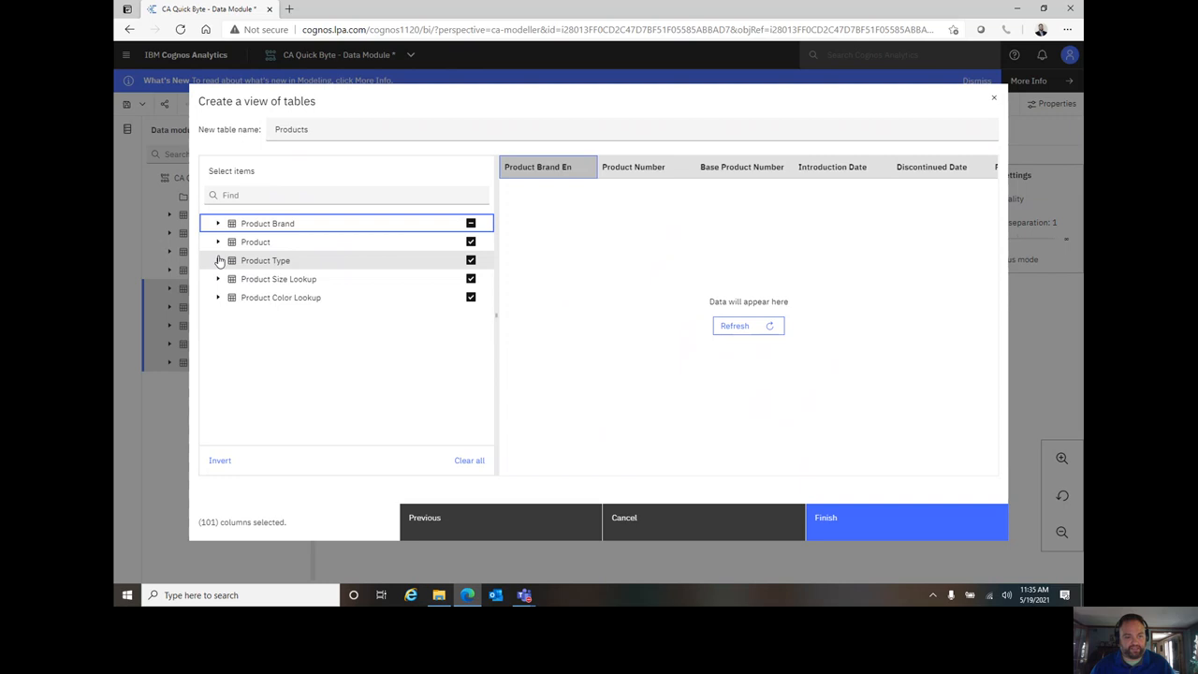
- Keep only Product Type En and Product Line Code from Product Type
click(218, 260)
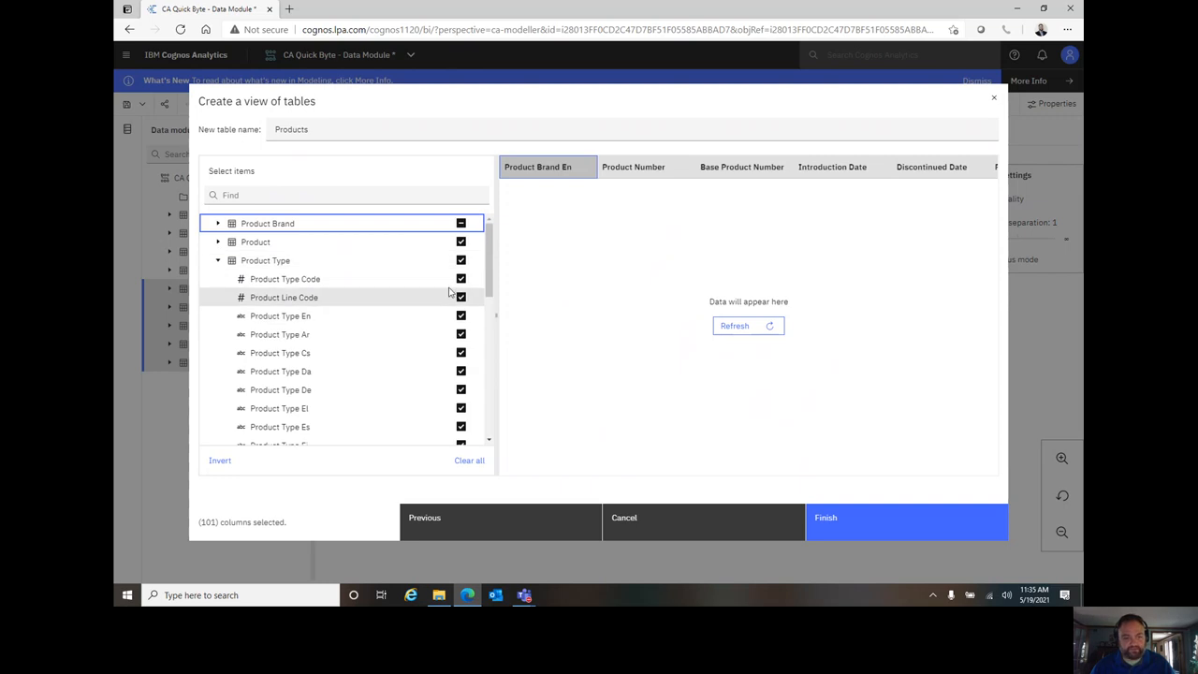
click(460, 260)
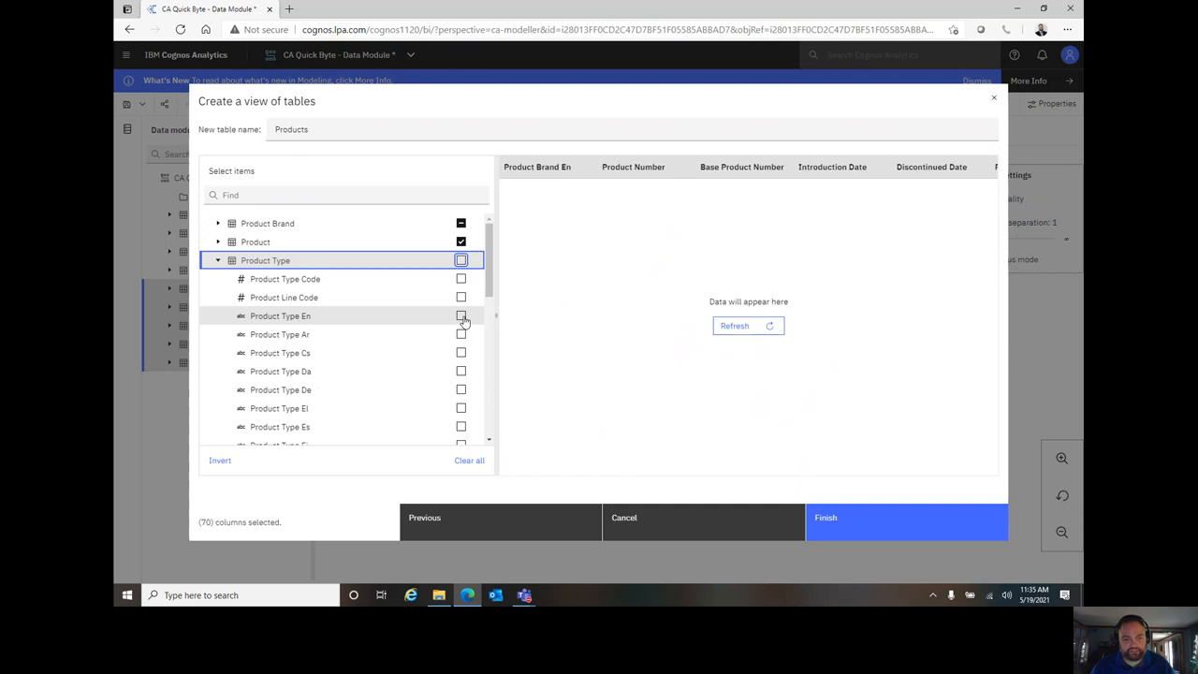
click(461, 316)
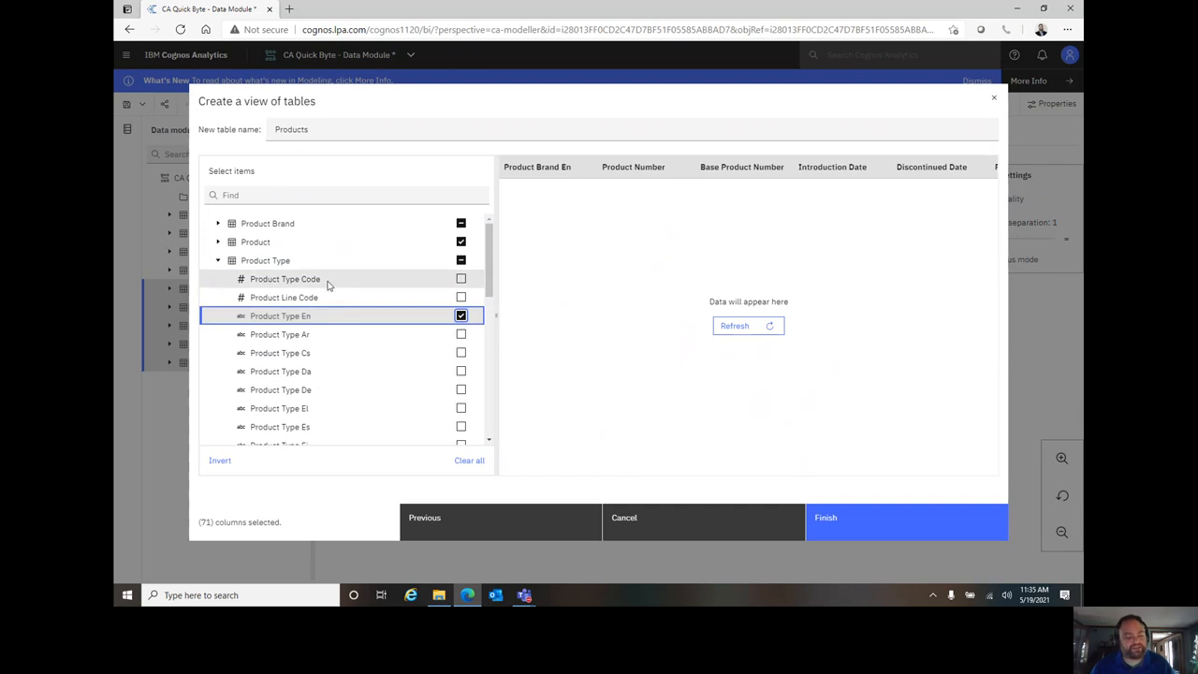
mouse_move(462, 297)
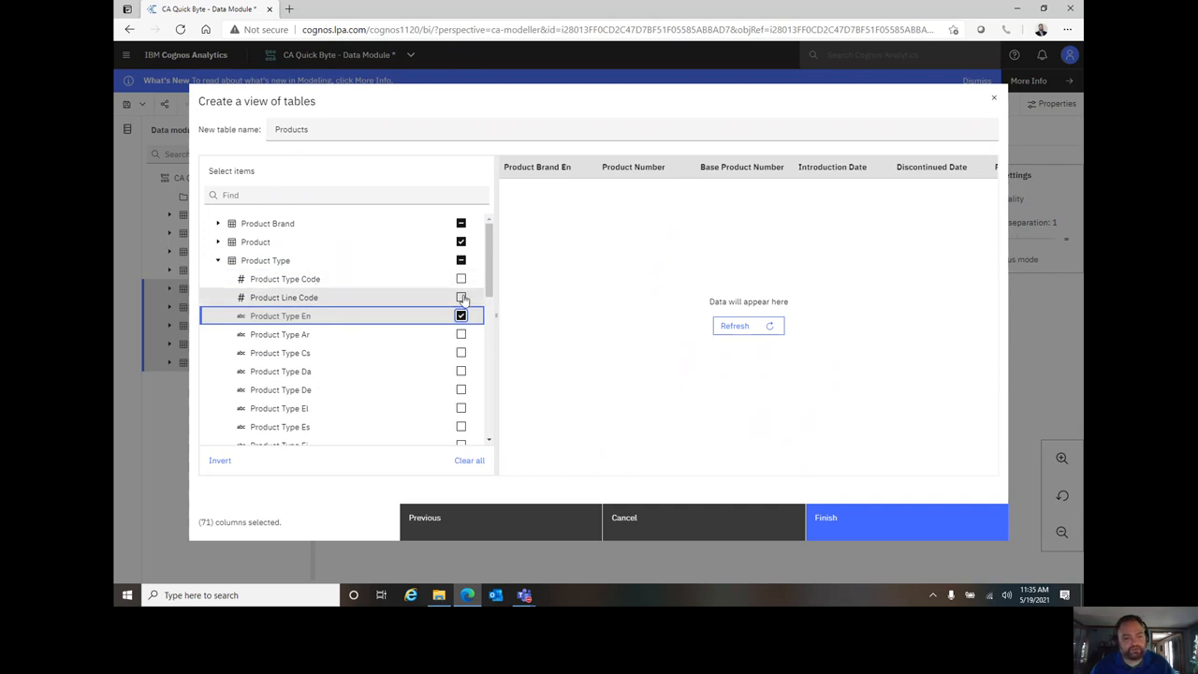
click(461, 296)
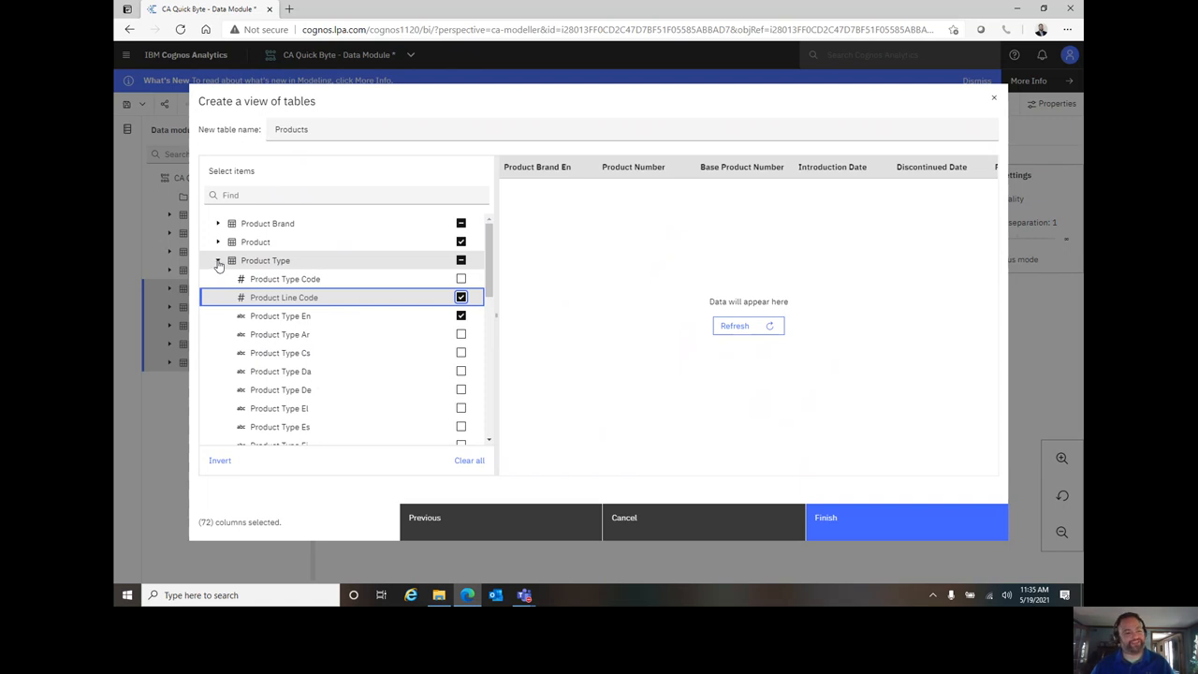
click(217, 260)
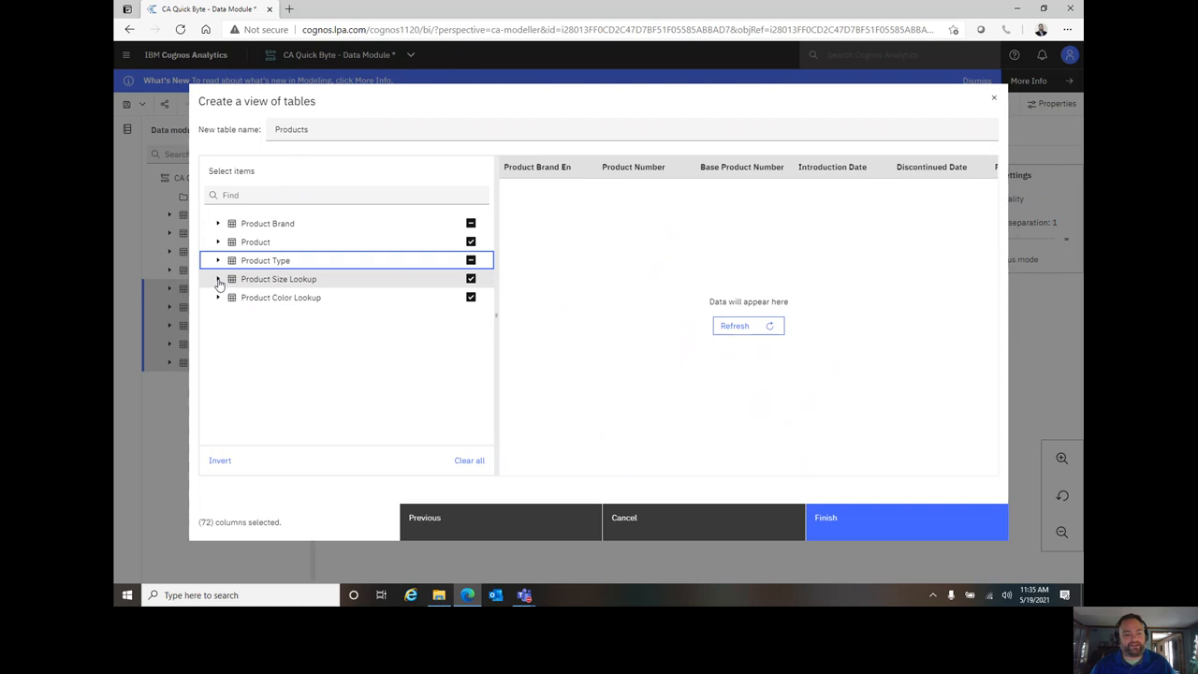
- Deselect Product Size Lookup columns and include Product Color En
click(217, 279)
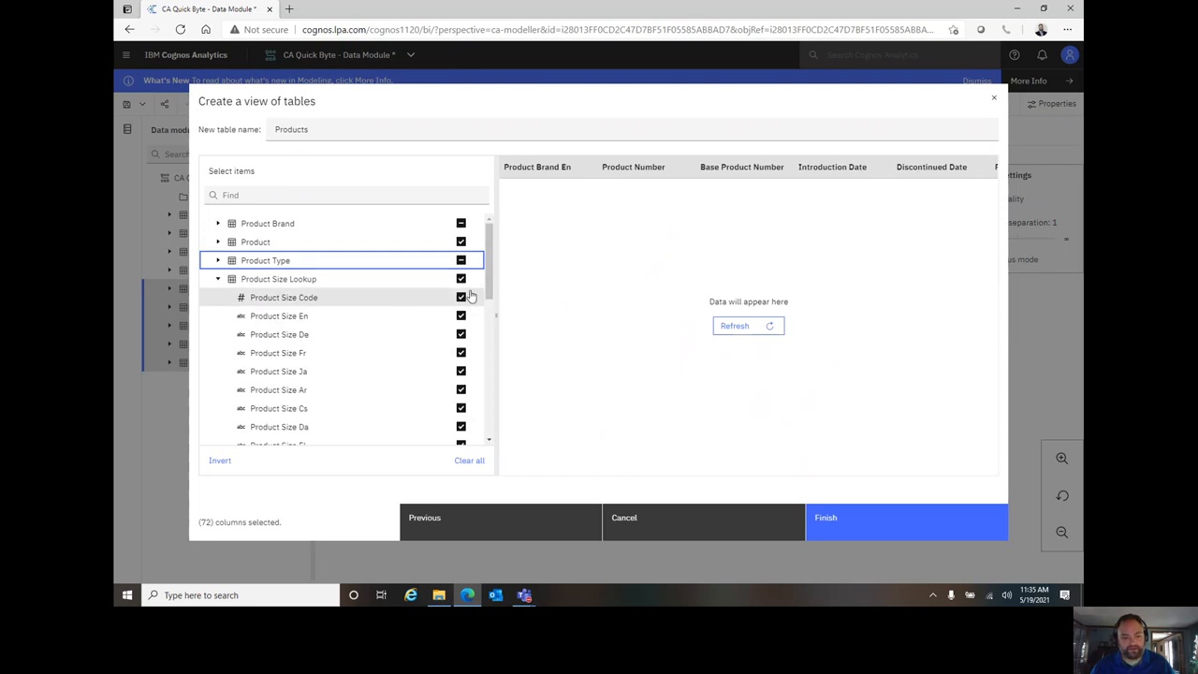
click(460, 278)
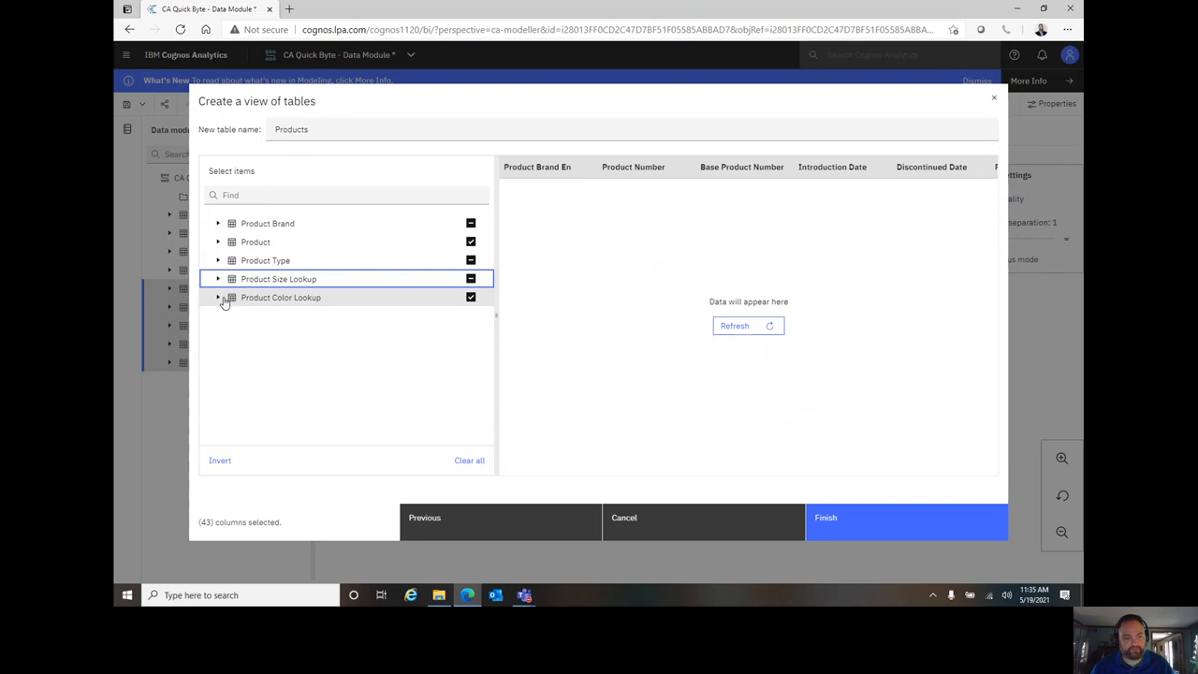
click(217, 297)
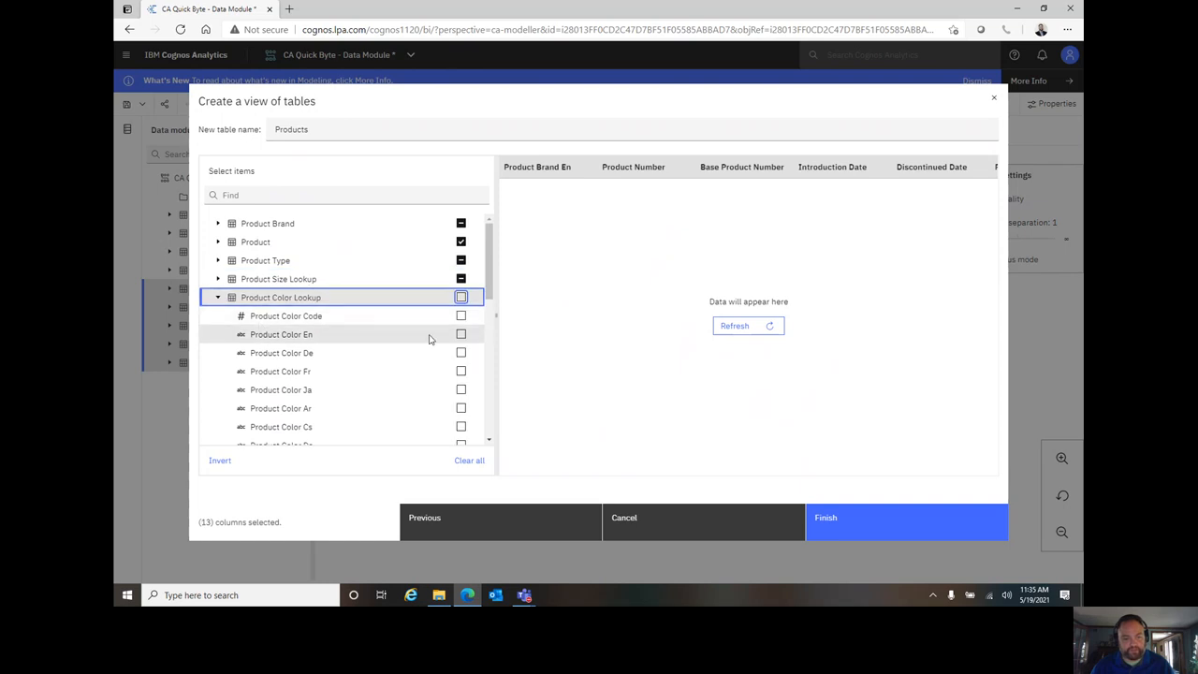
click(218, 298)
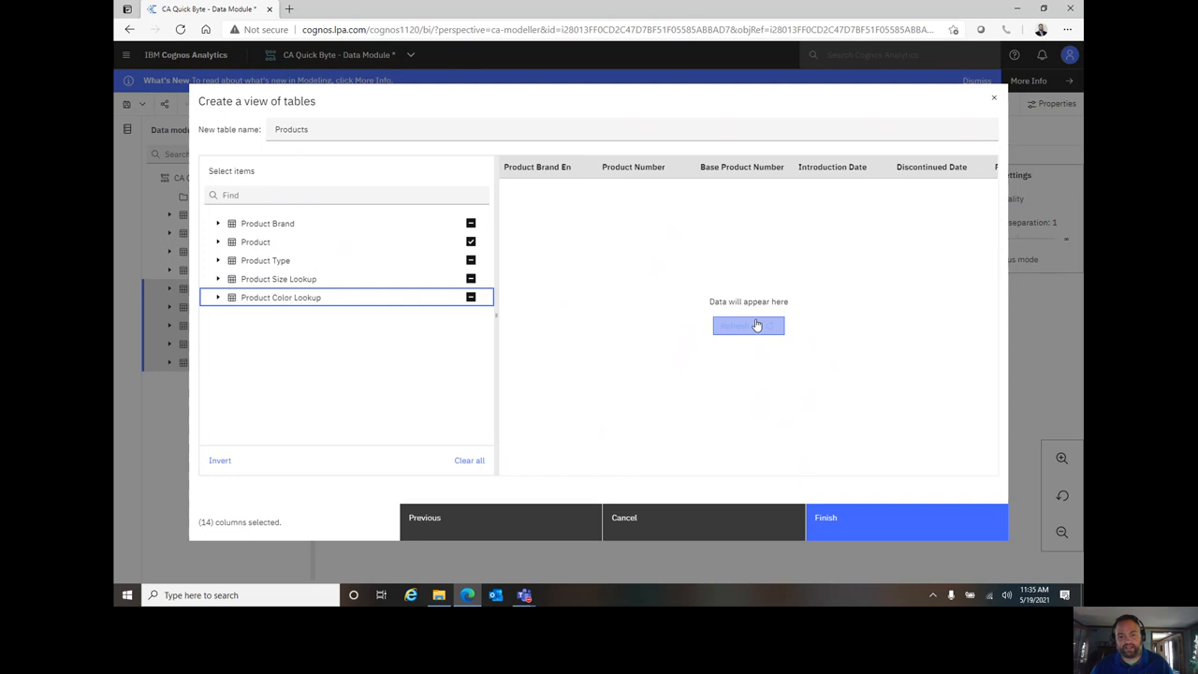
- Refresh and scroll through the sample data preview of the Products view
click(747, 325)
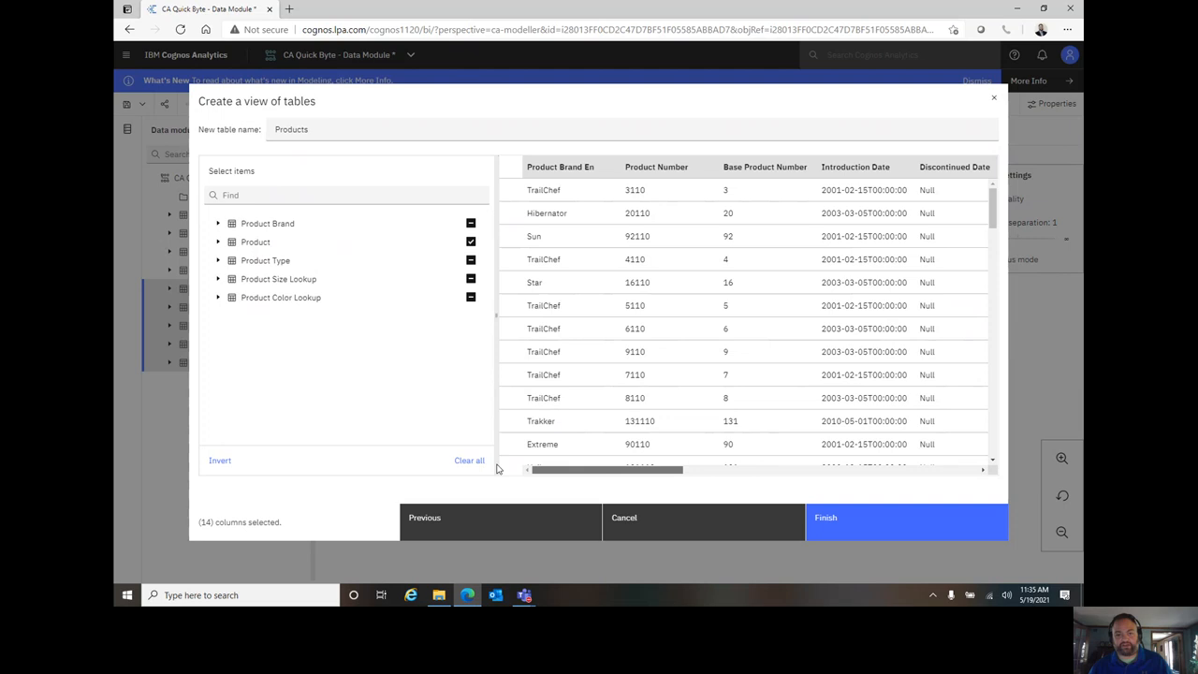
scroll(right, 3)
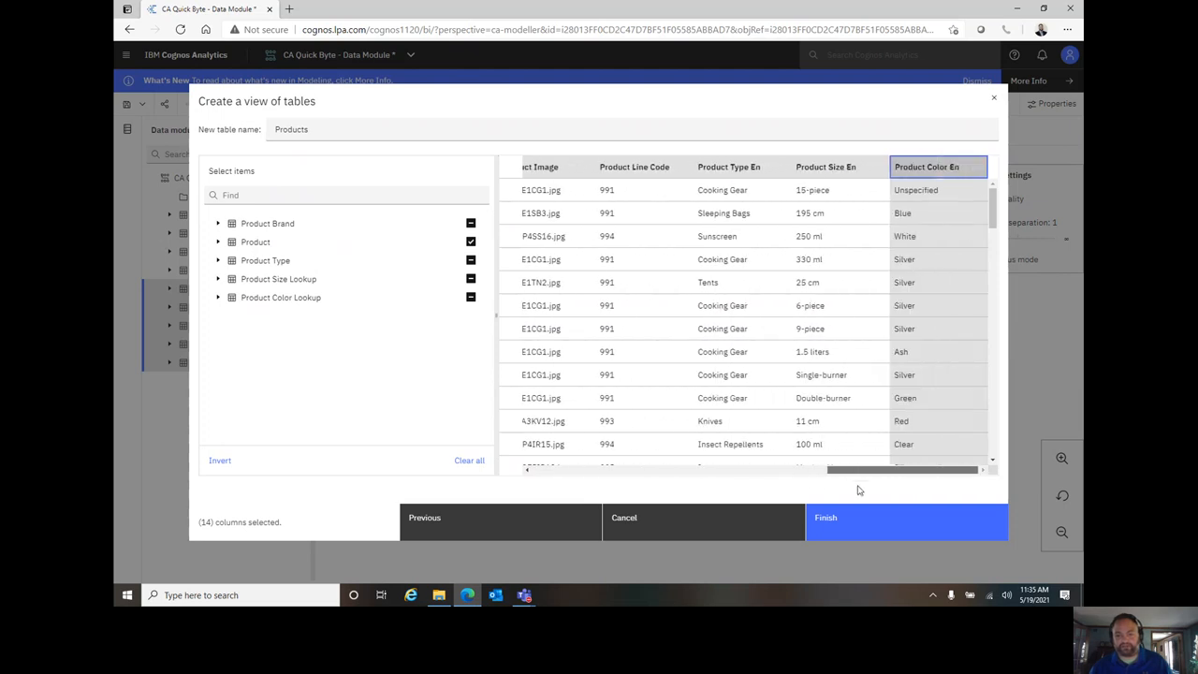
mouse_move(858, 529)
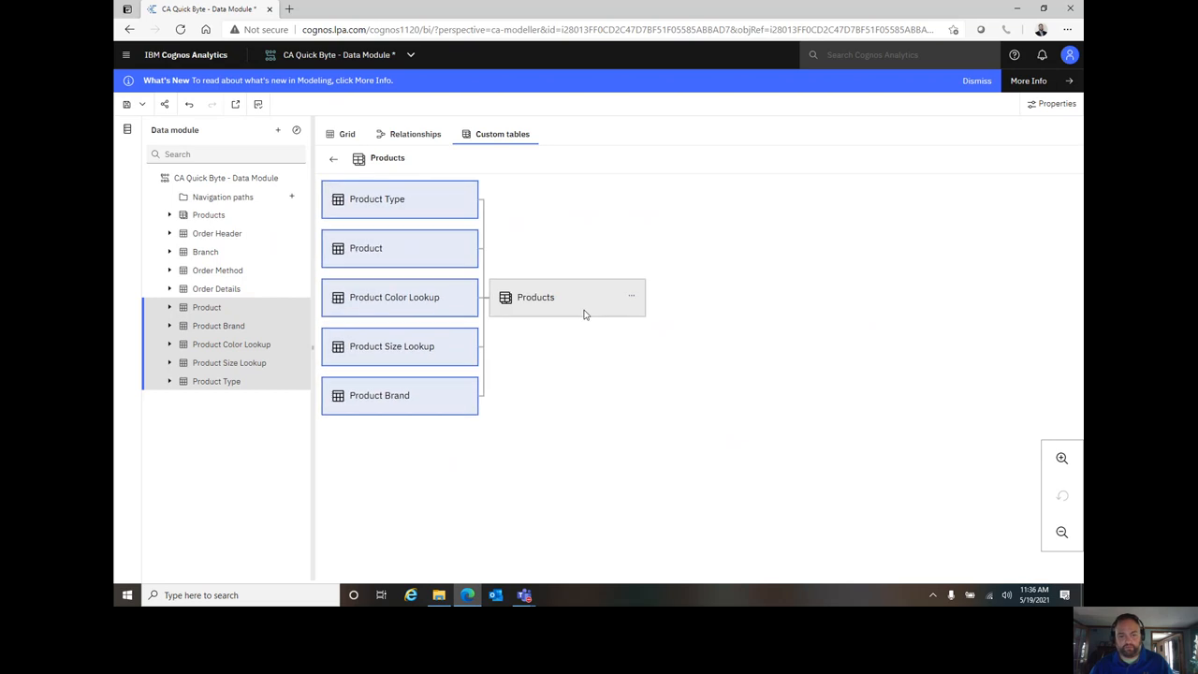
mouse_move(519, 148)
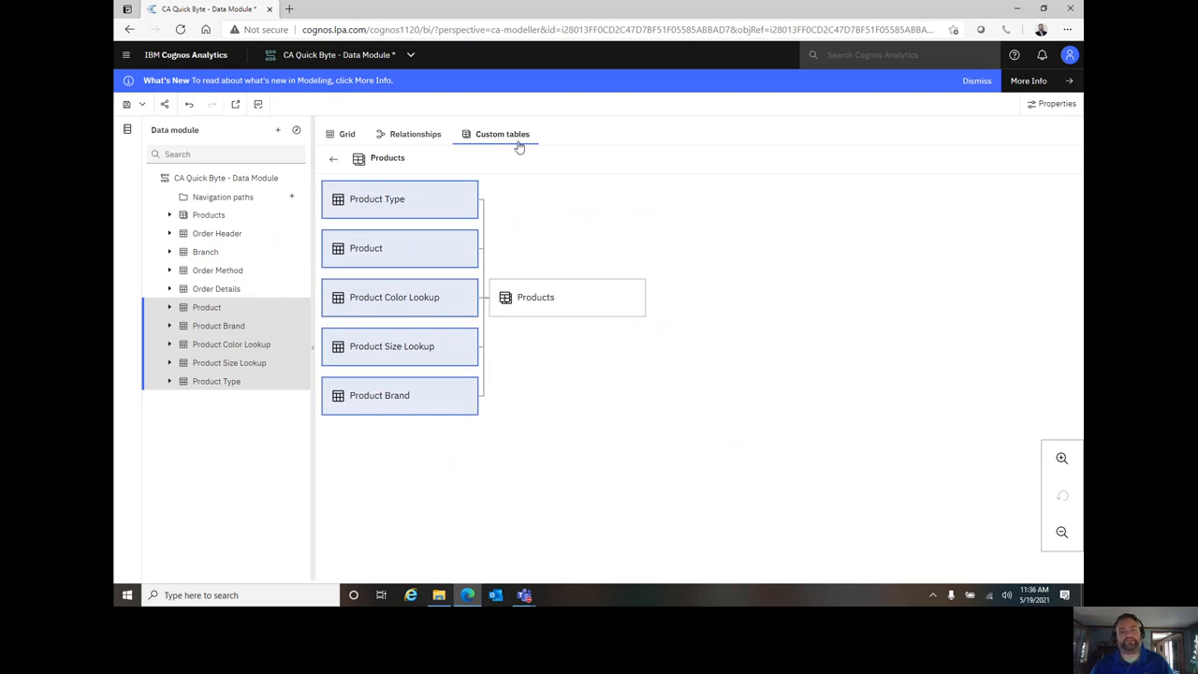
mouse_move(502, 134)
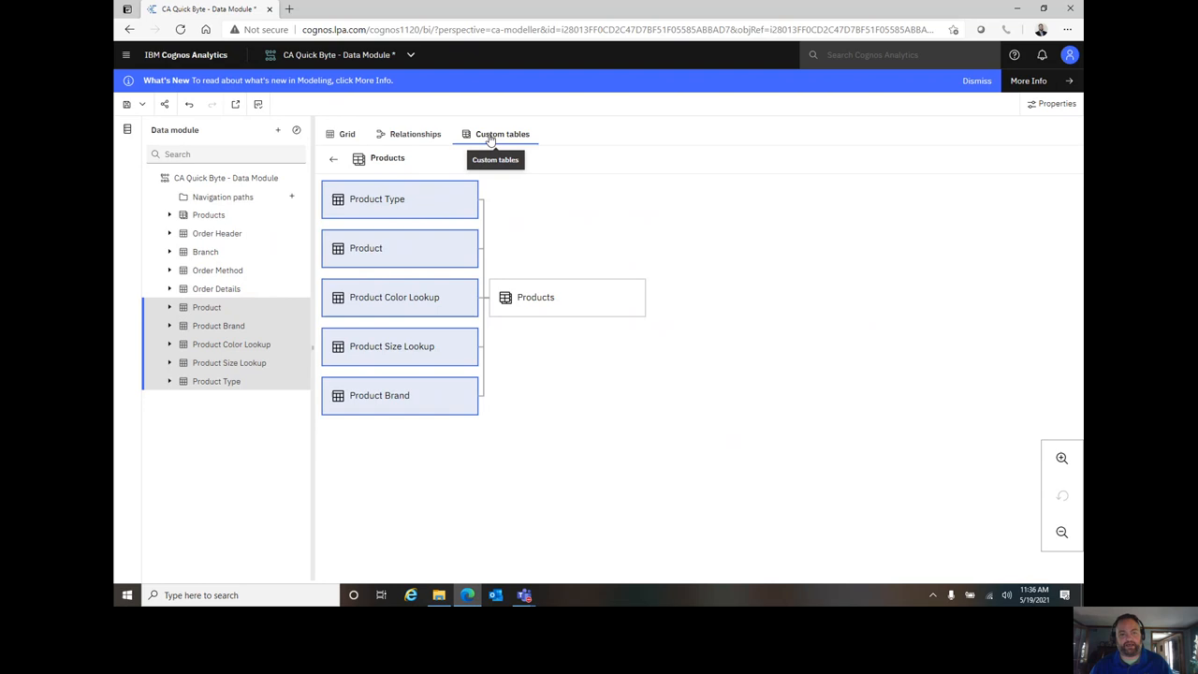
mouse_move(415, 134)
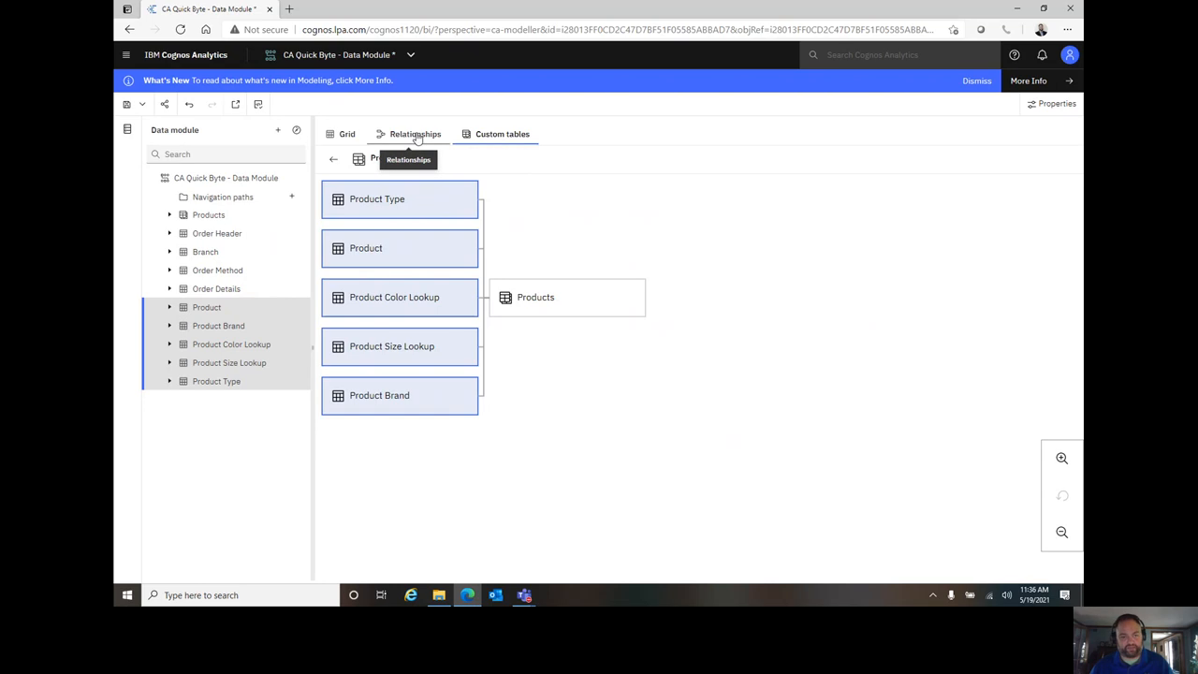
- Return to the relationships diagram showing the unlinked Products table
click(415, 134)
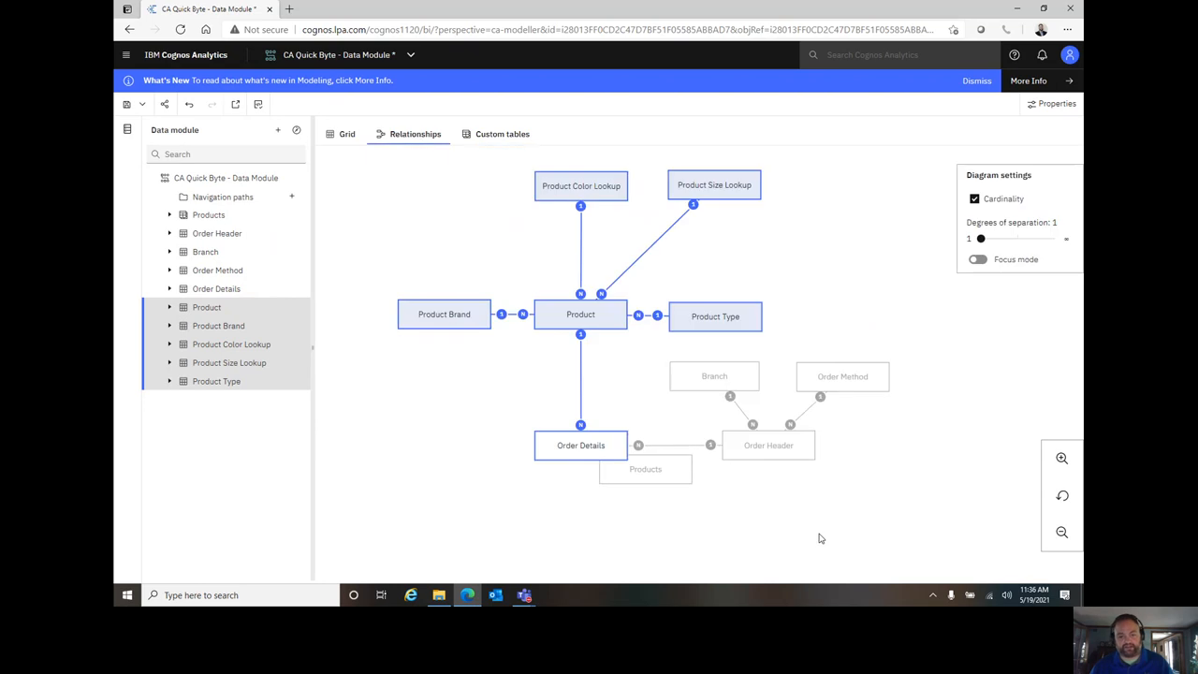
- Move the Products table to the lower left of the diagram
drag(645, 469, 383, 420)
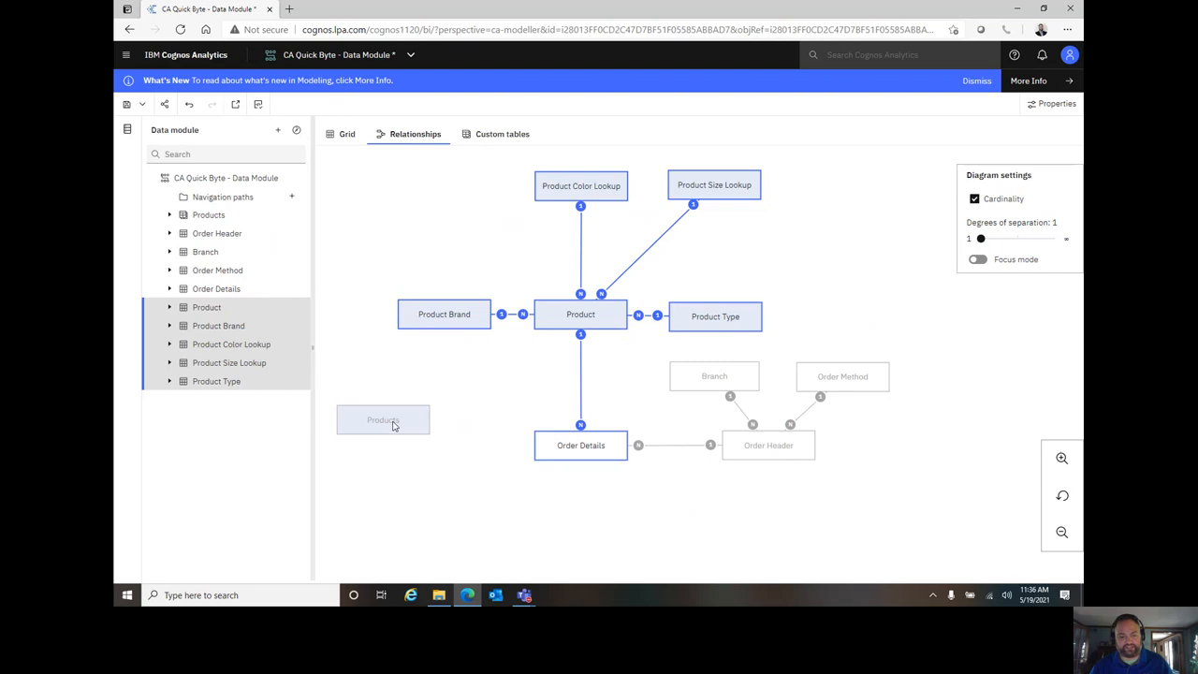
drag(383, 419, 406, 444)
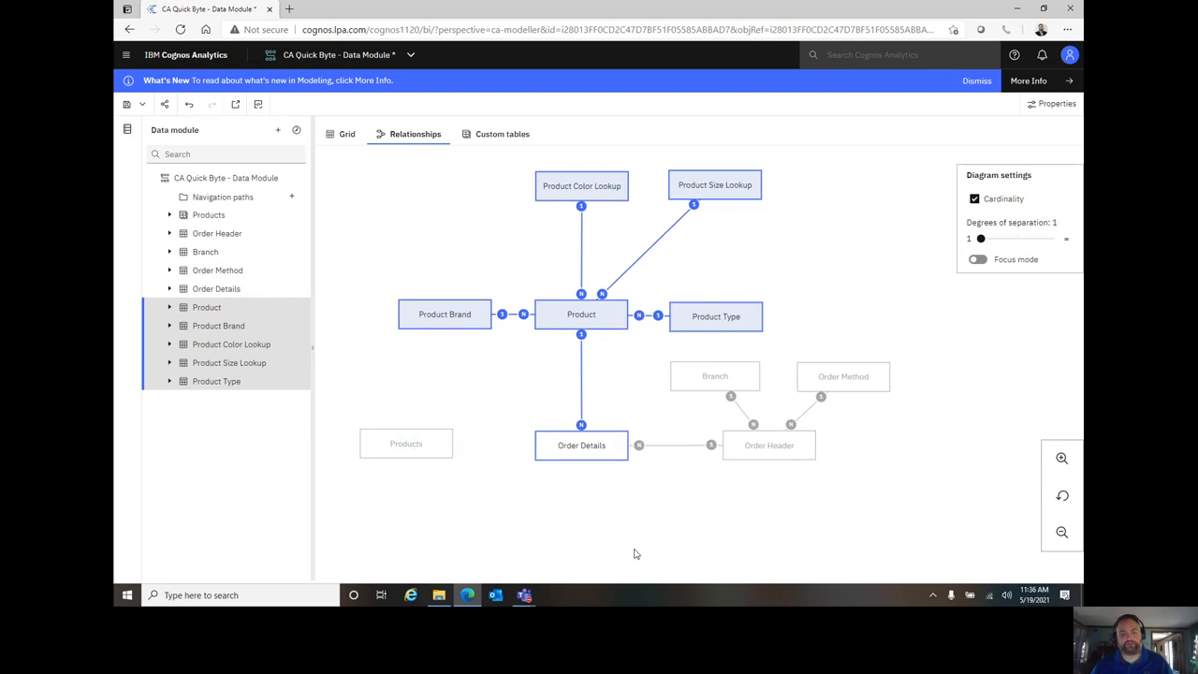
mouse_move(616, 527)
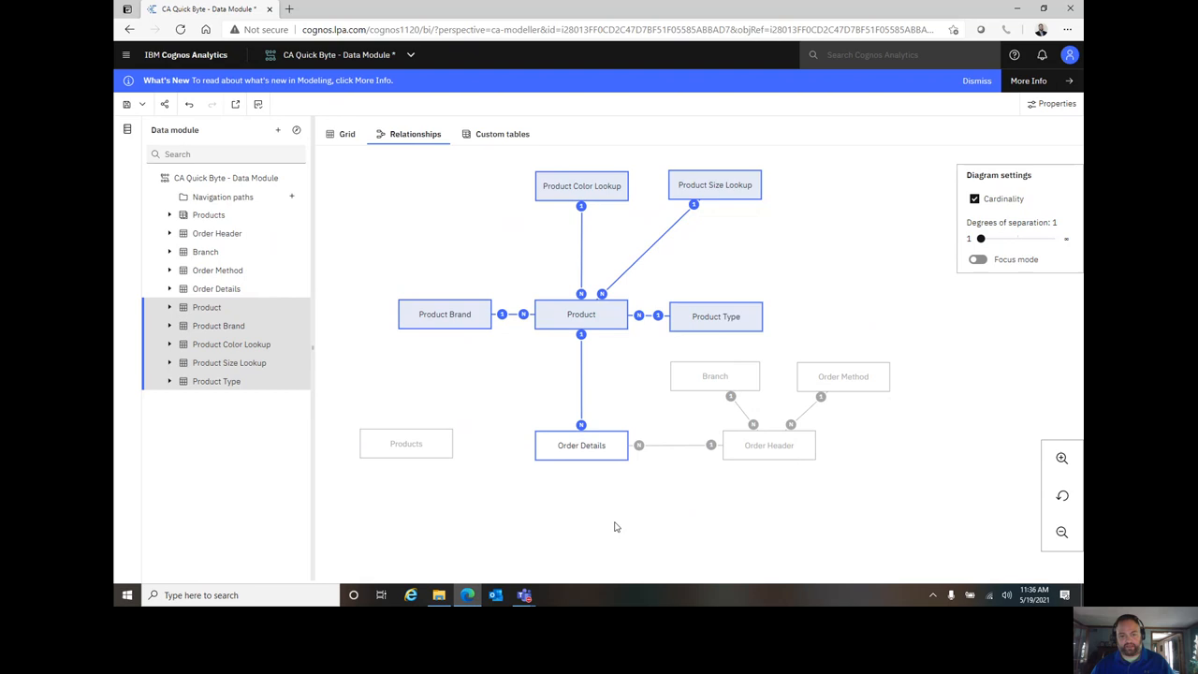
mouse_move(472, 469)
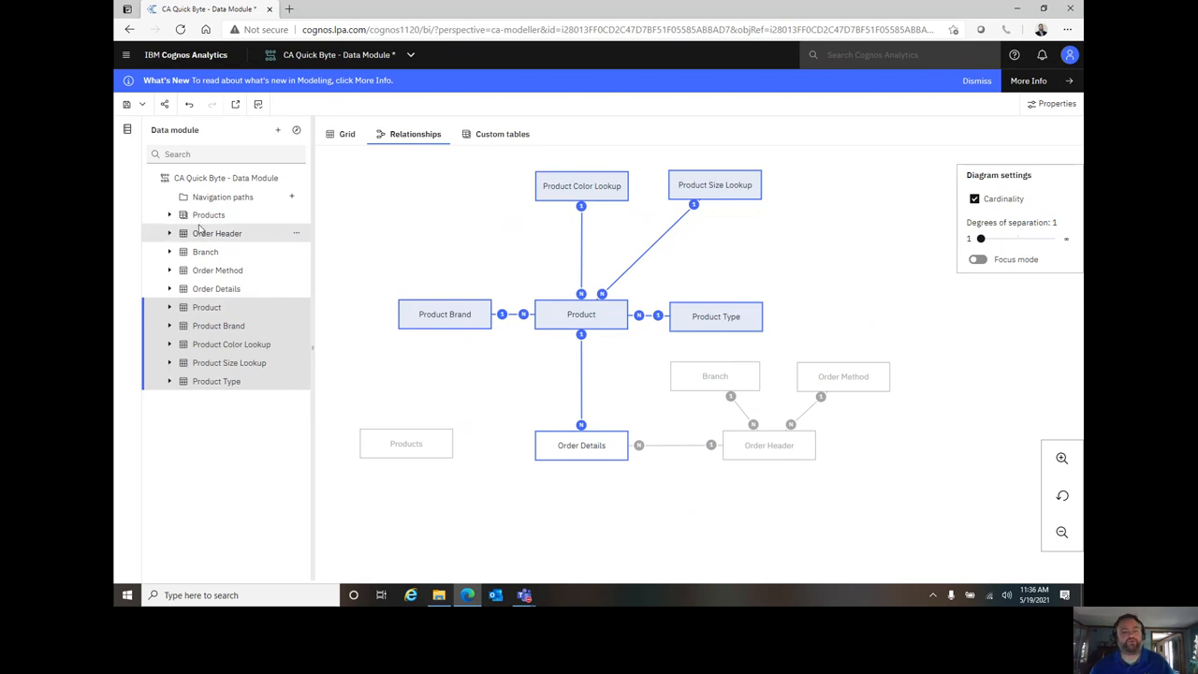
mouse_move(612, 172)
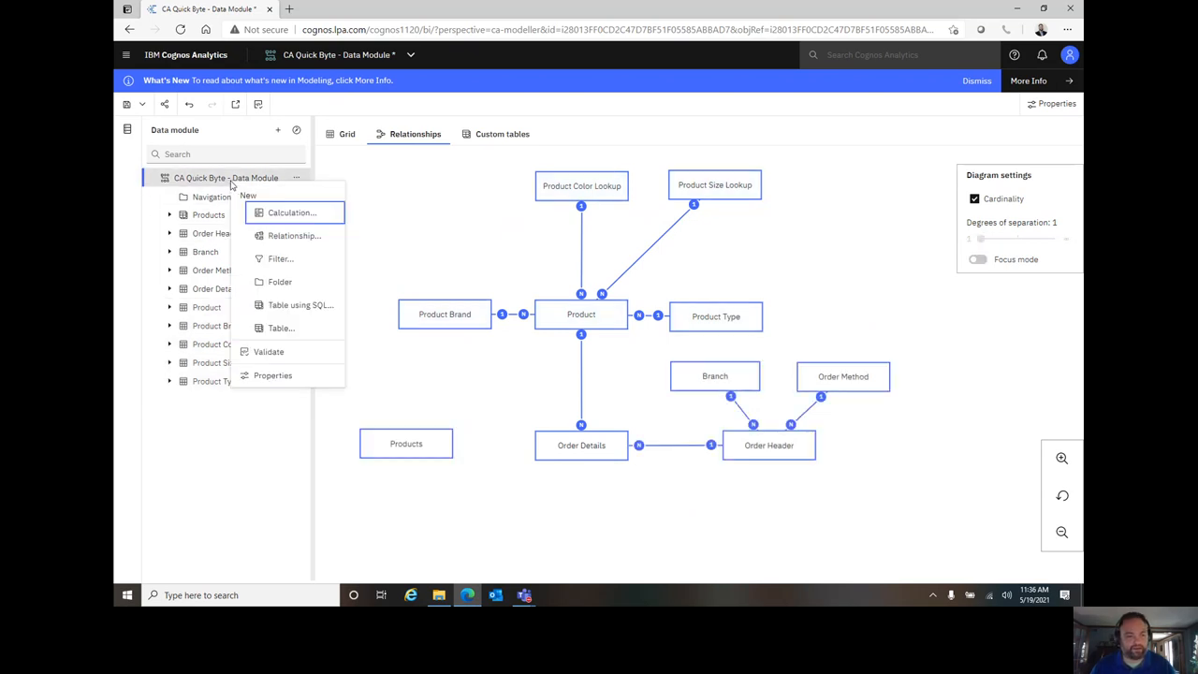
mouse_move(280, 281)
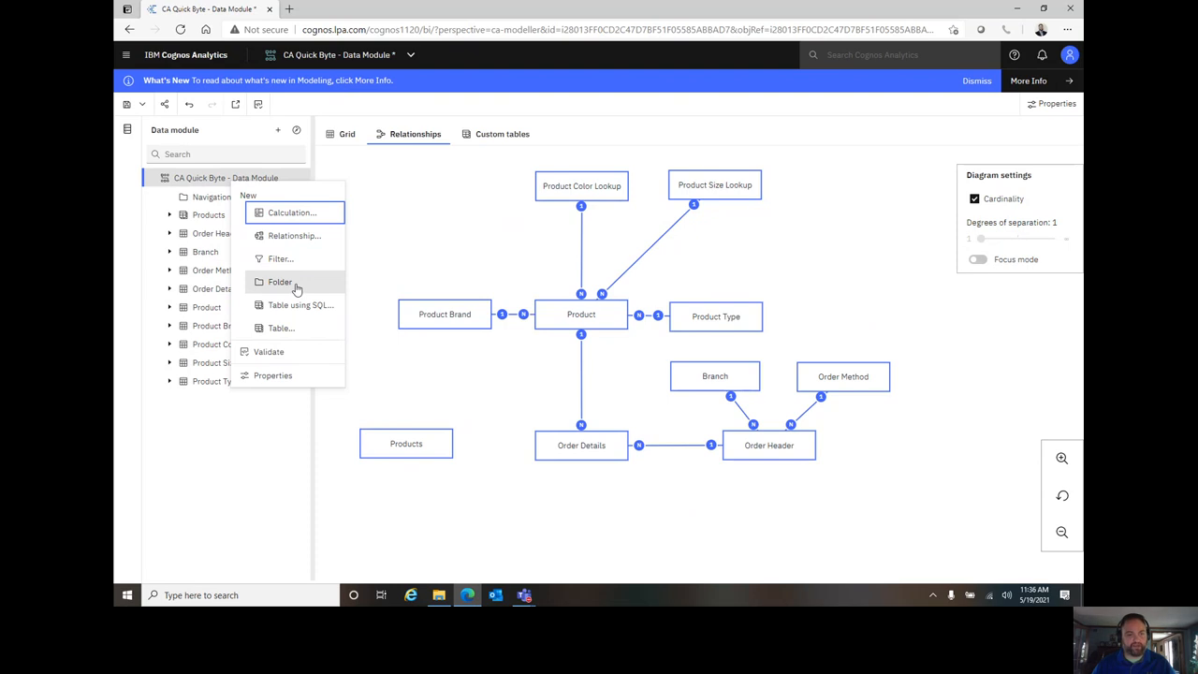
- Add a folder named 'hidden' to the data module
click(279, 282)
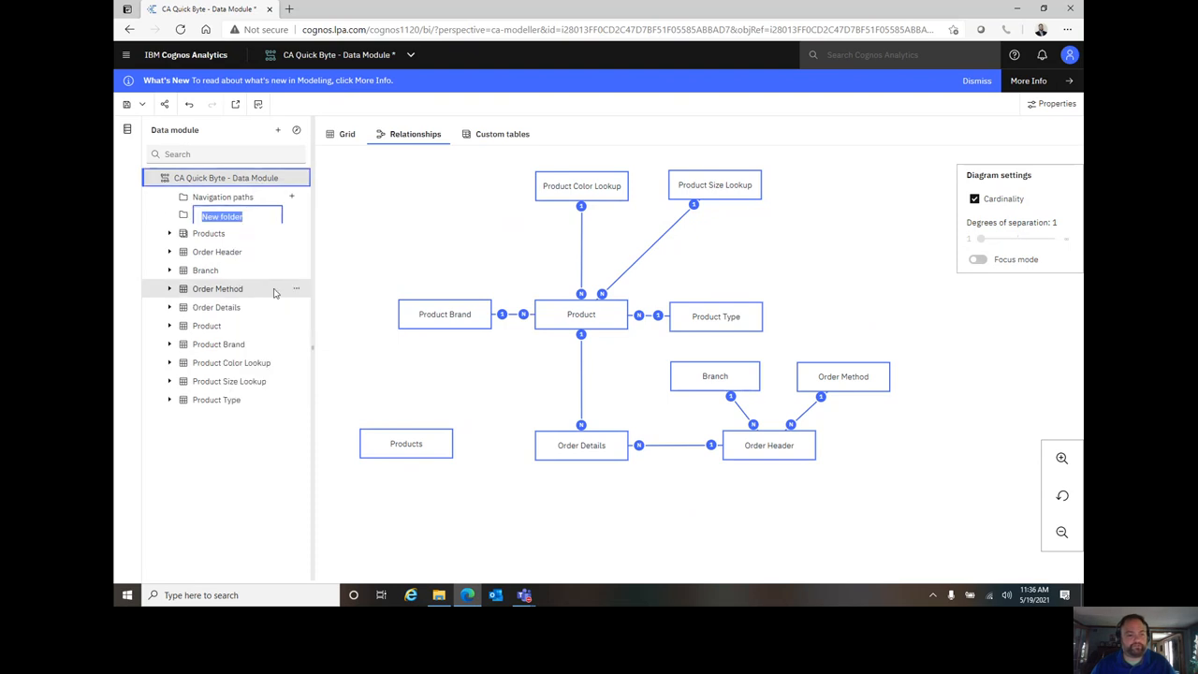
text(hi)
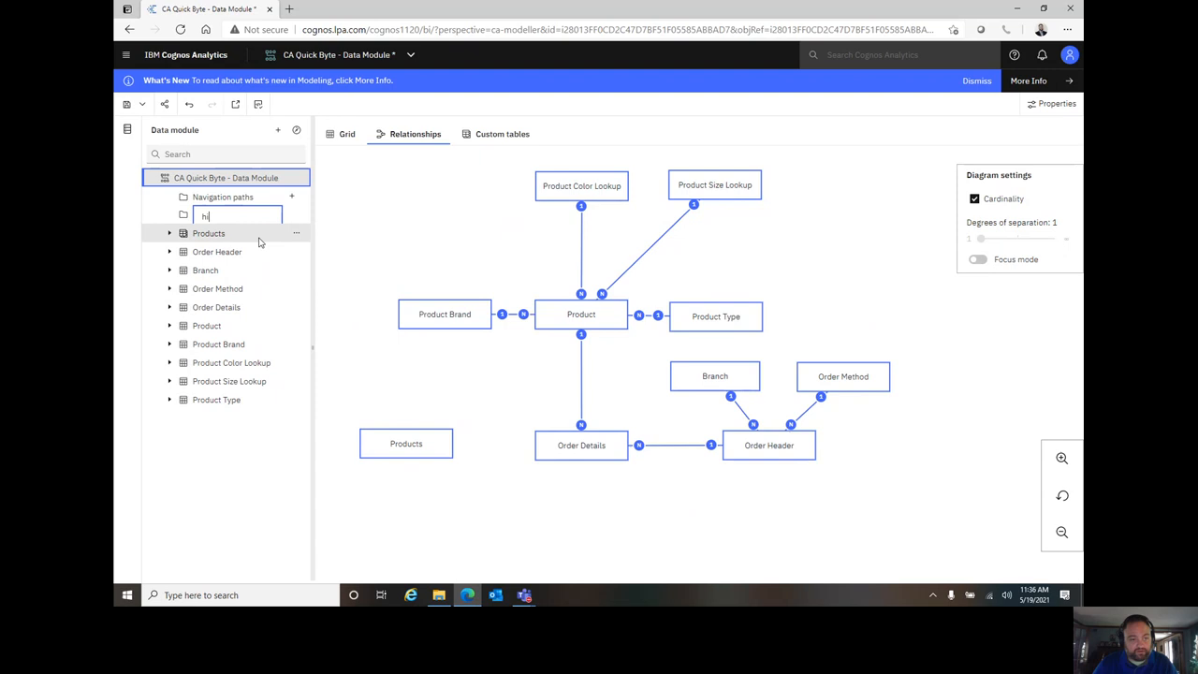
text(dden)
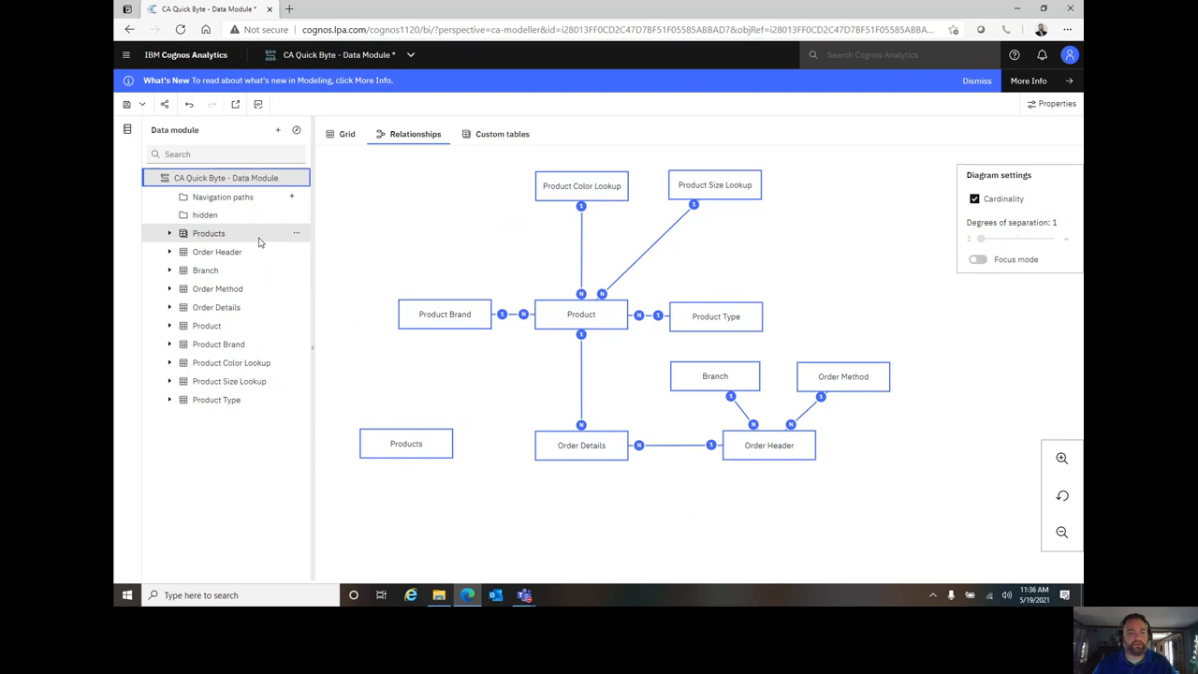
right_click(205, 214)
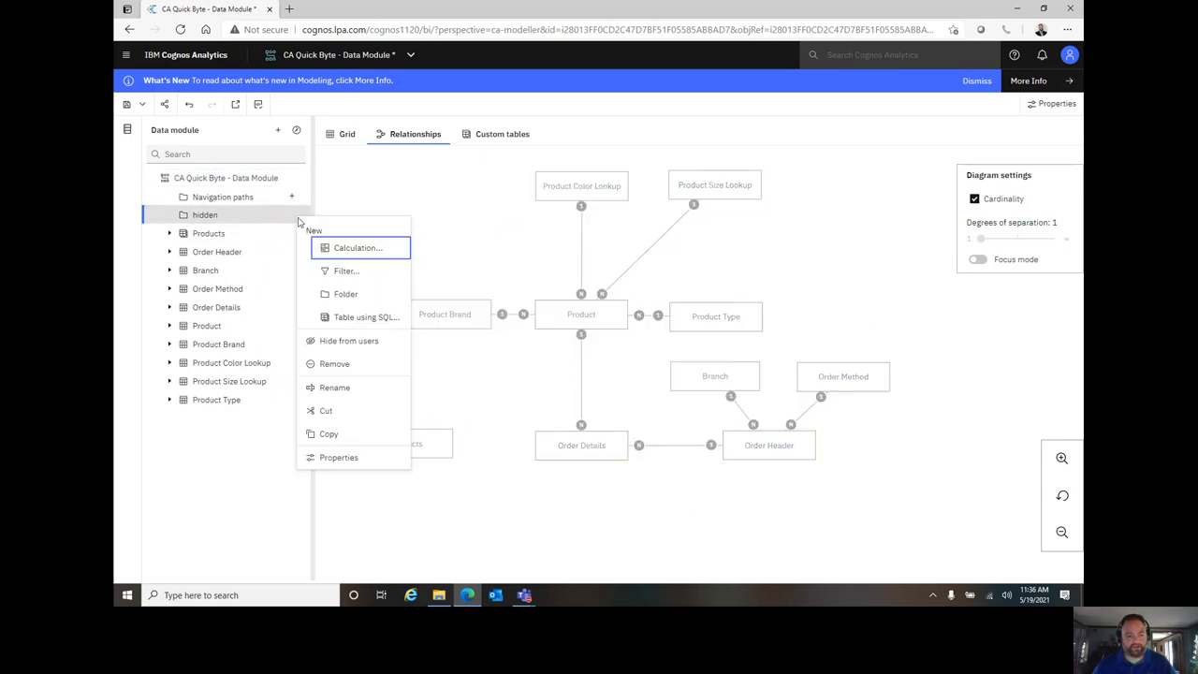
mouse_move(370, 387)
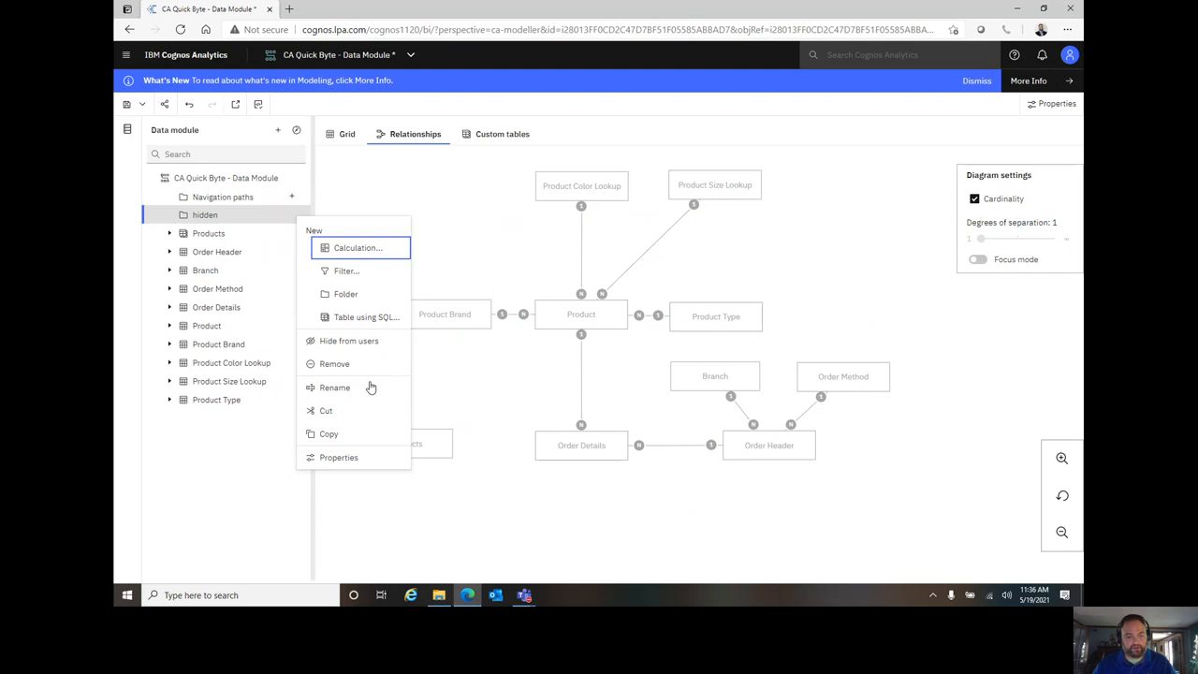
- Turn on Hide from users for the 'hidden' folder and confirm it now offers Show to users
click(338, 457)
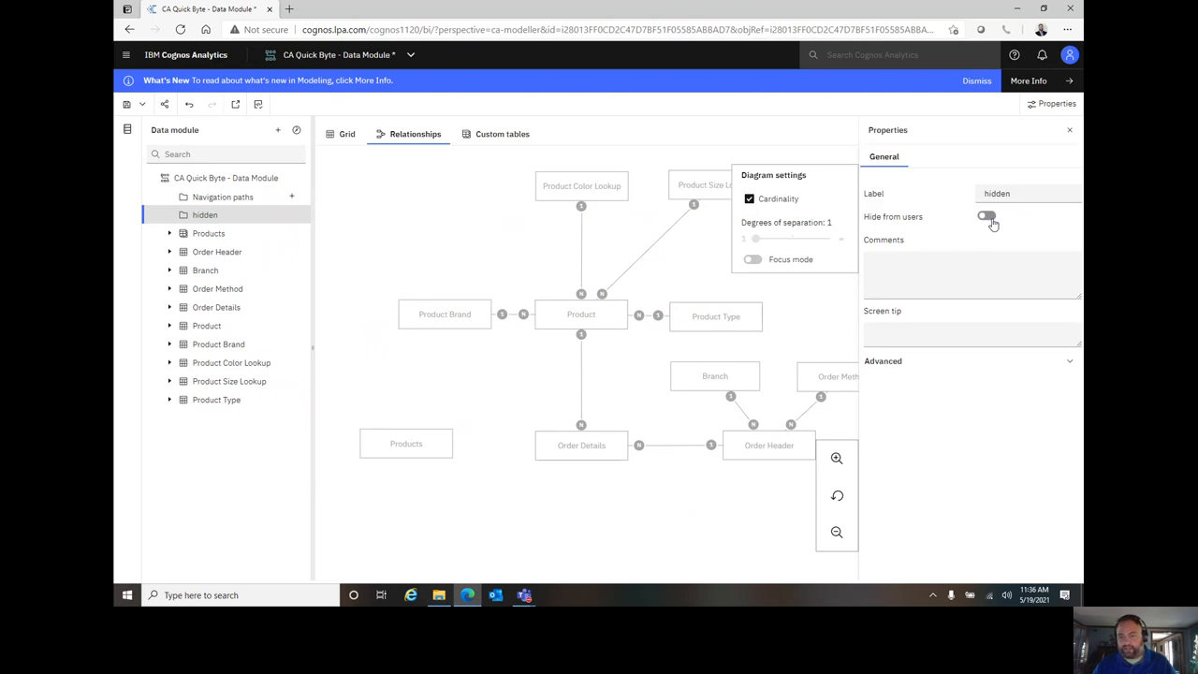
click(987, 216)
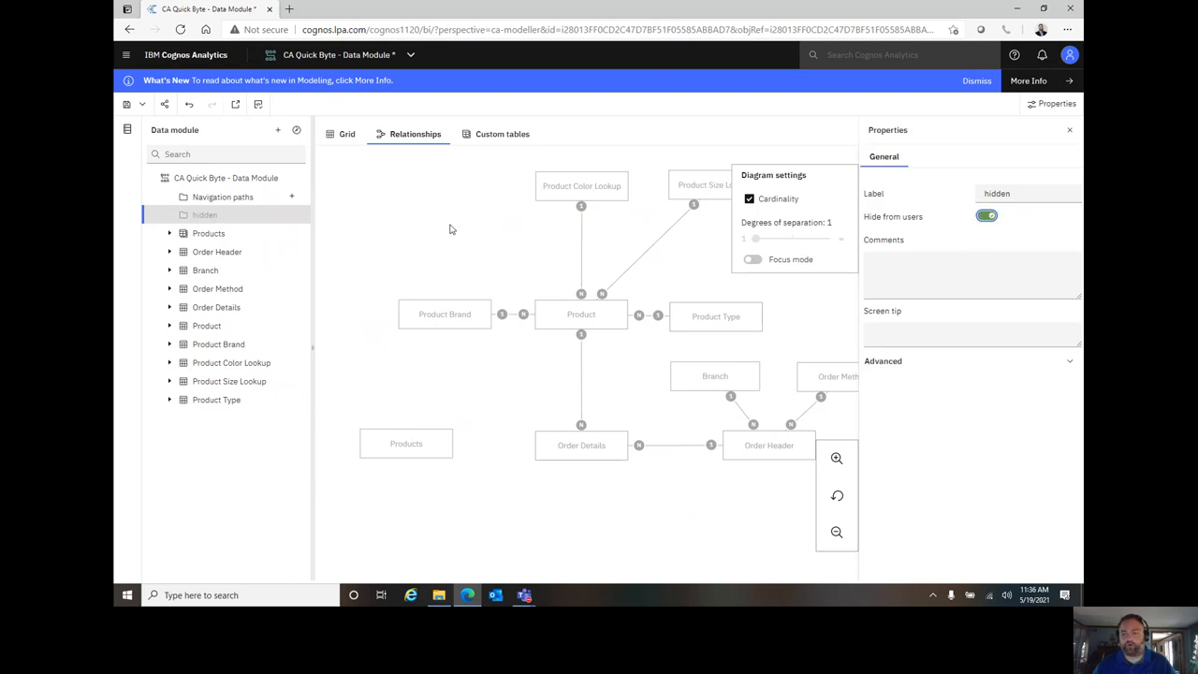
right_click(205, 215)
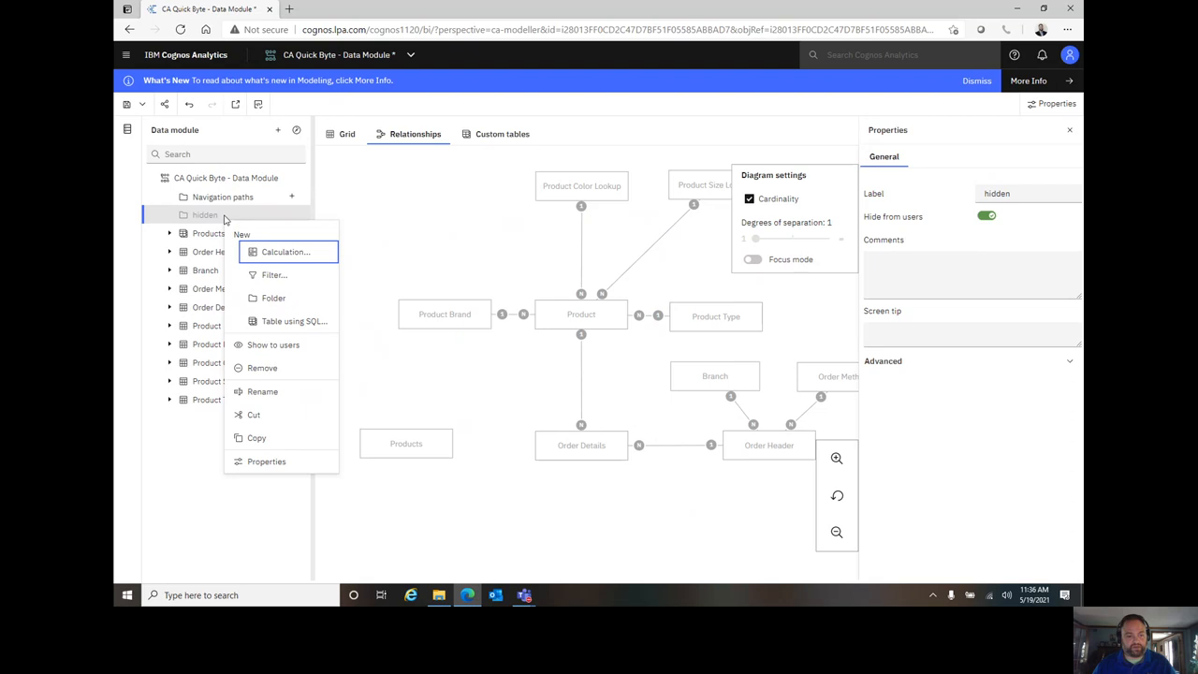
mouse_move(300, 344)
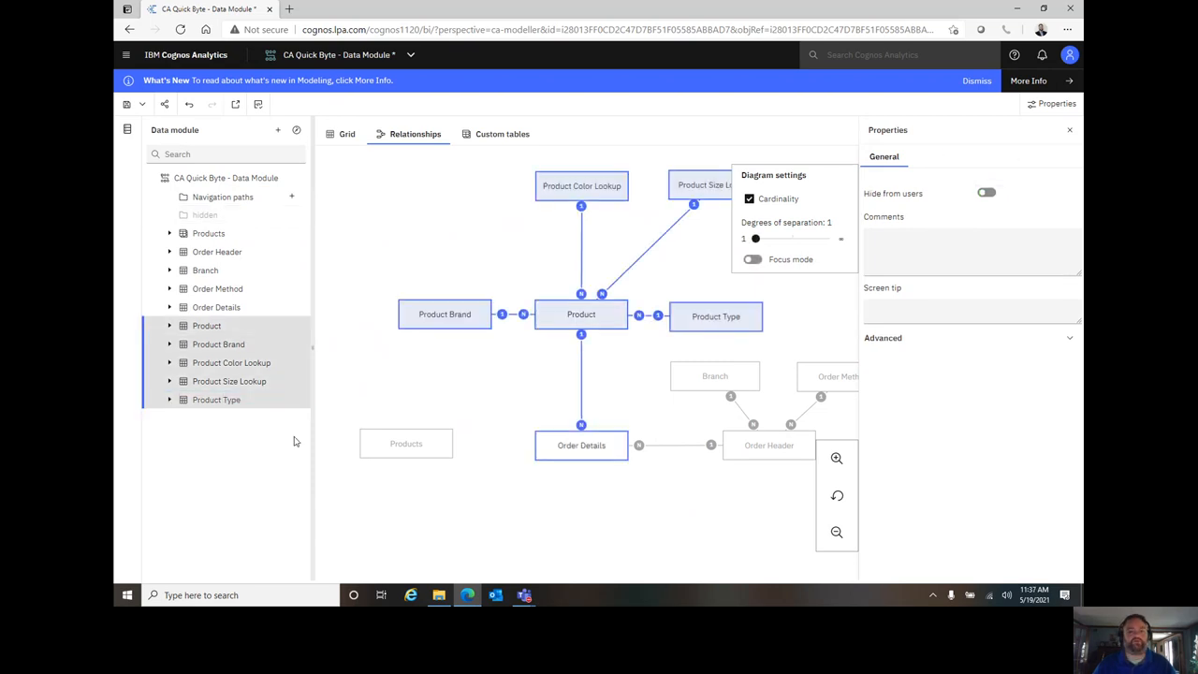
mouse_move(205, 270)
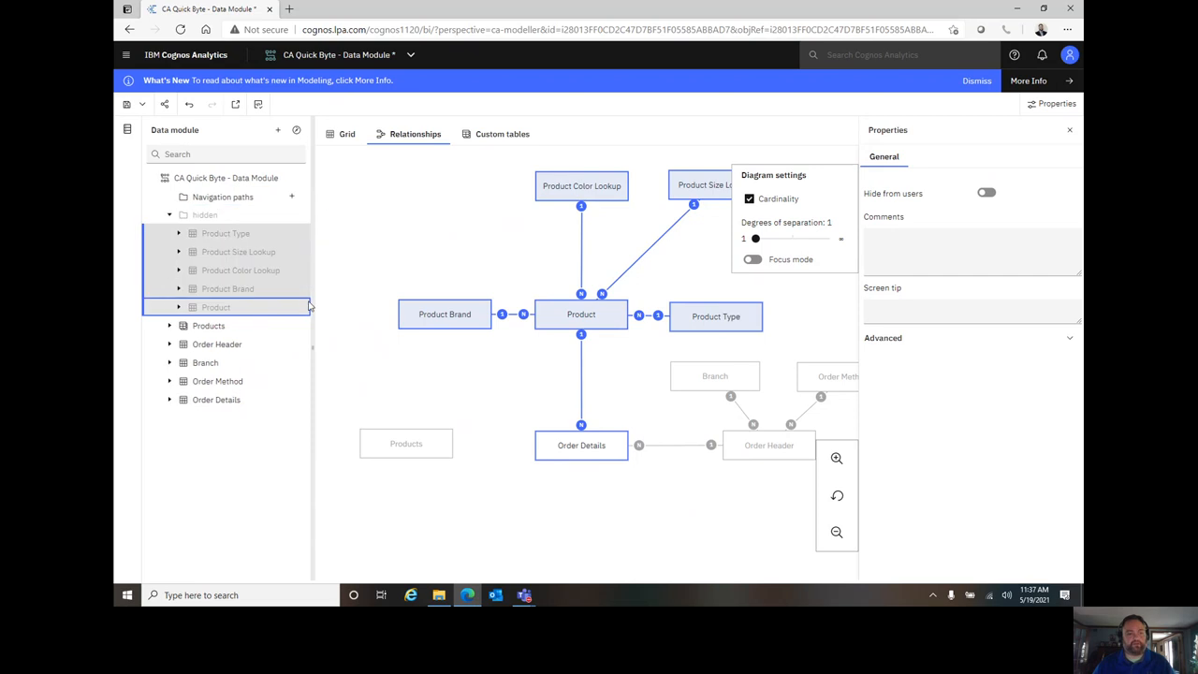
mouse_move(434, 350)
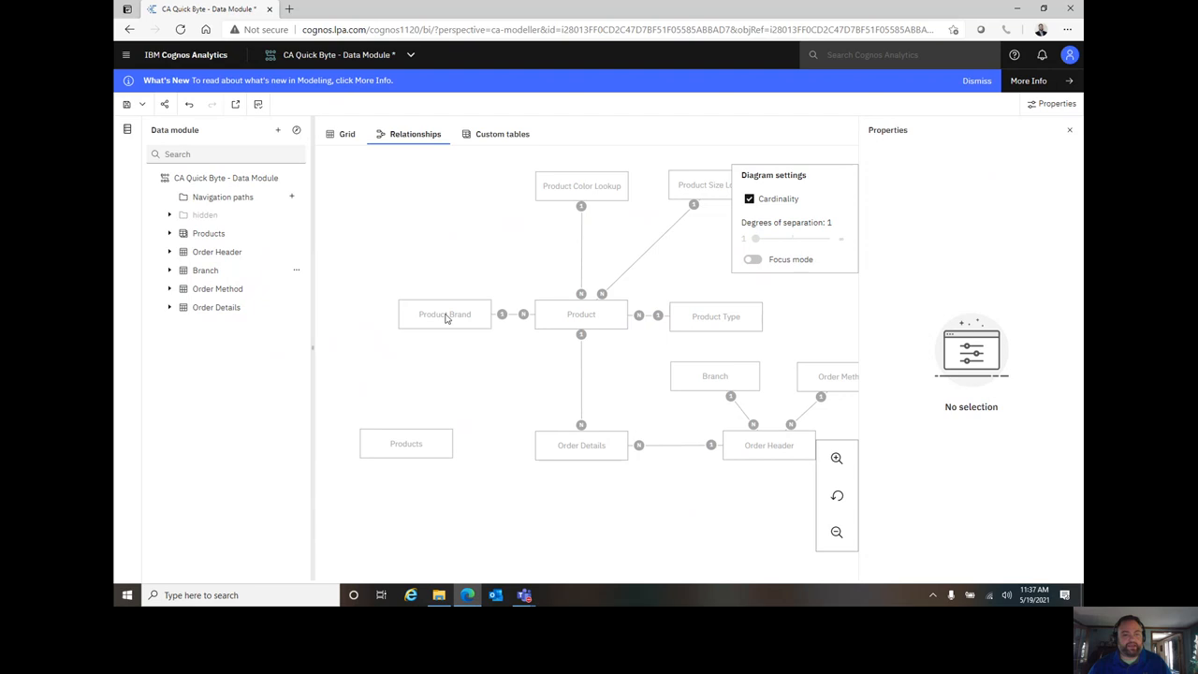
- Review the data module's properties, then select the 'hidden' folder holding the five product tables
click(226, 178)
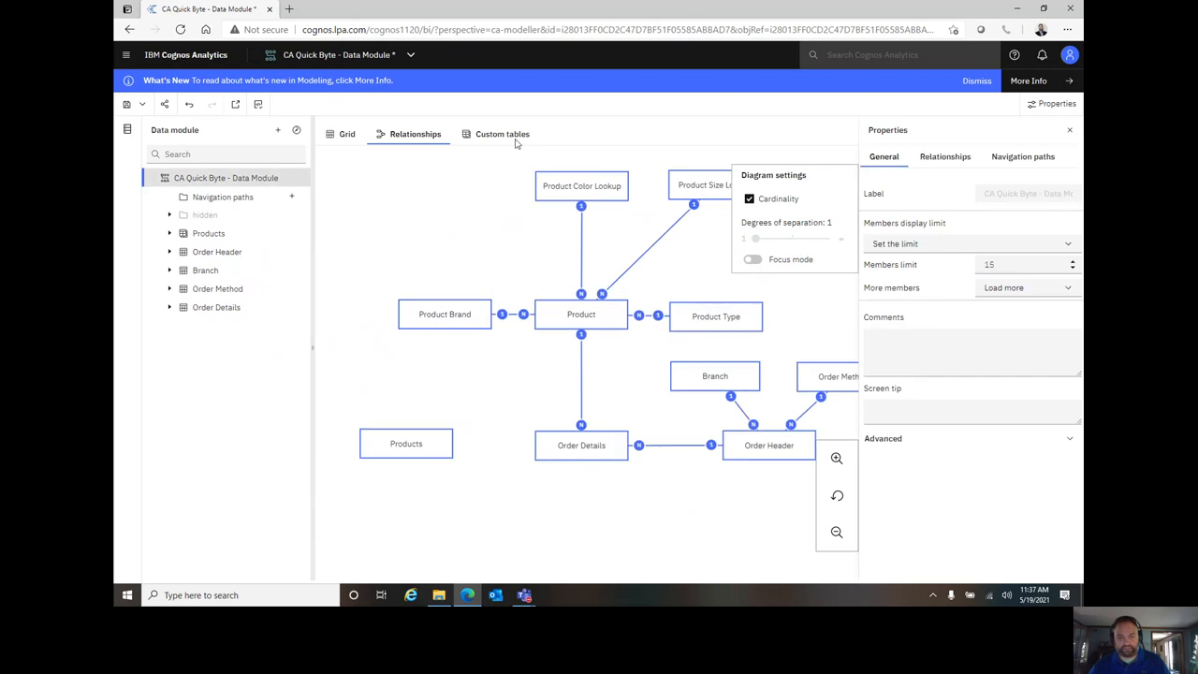
mouse_move(526, 318)
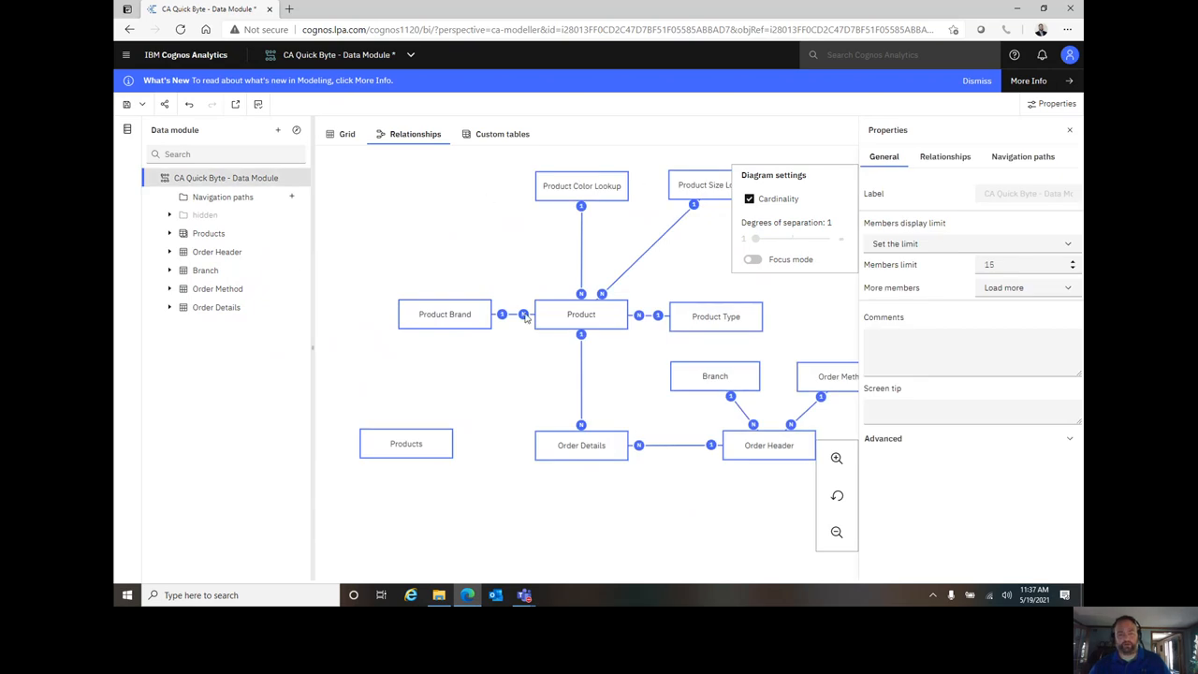
mouse_move(468, 309)
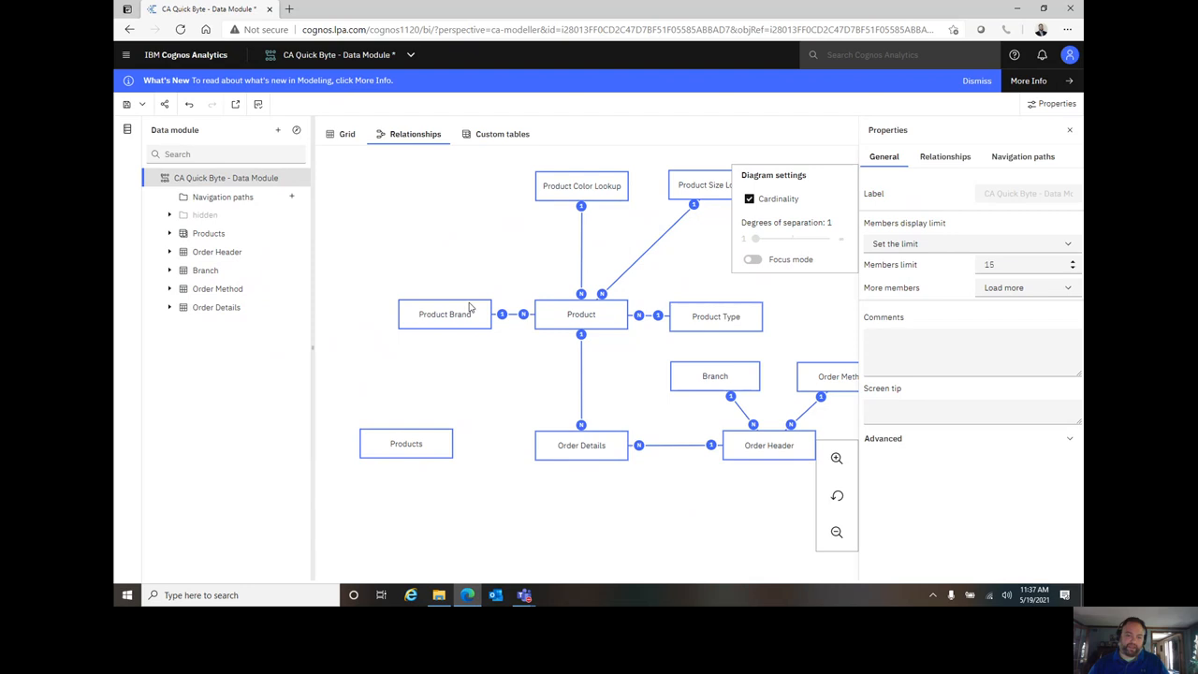
mouse_move(594, 256)
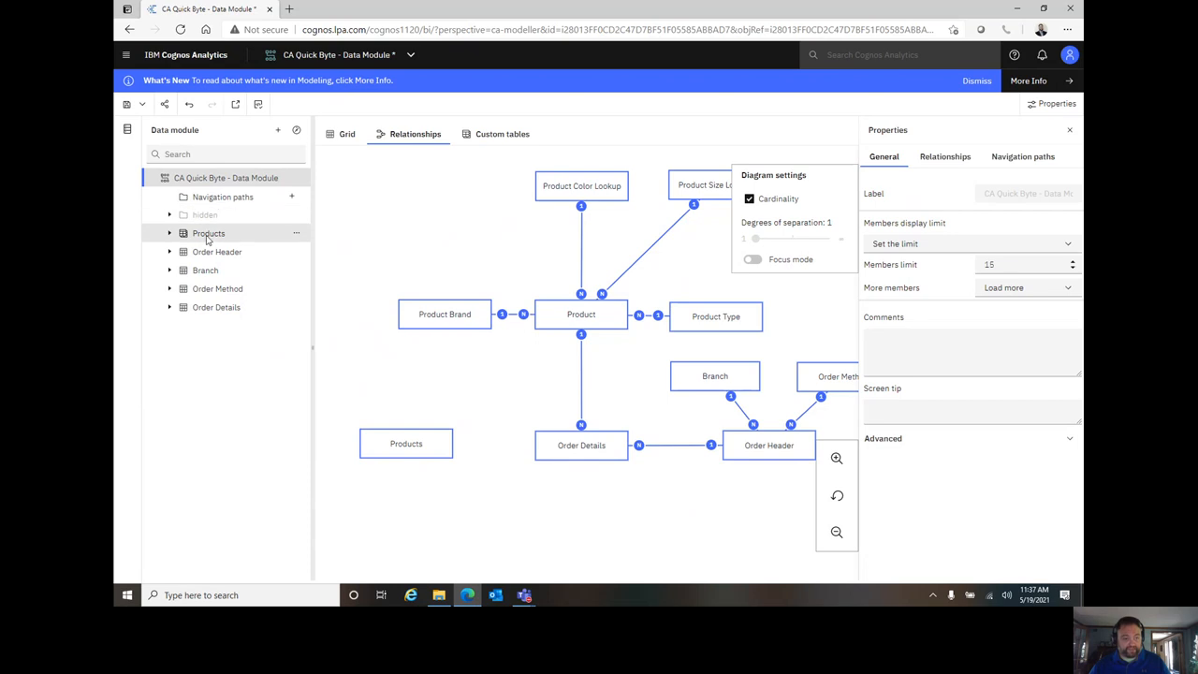
click(208, 233)
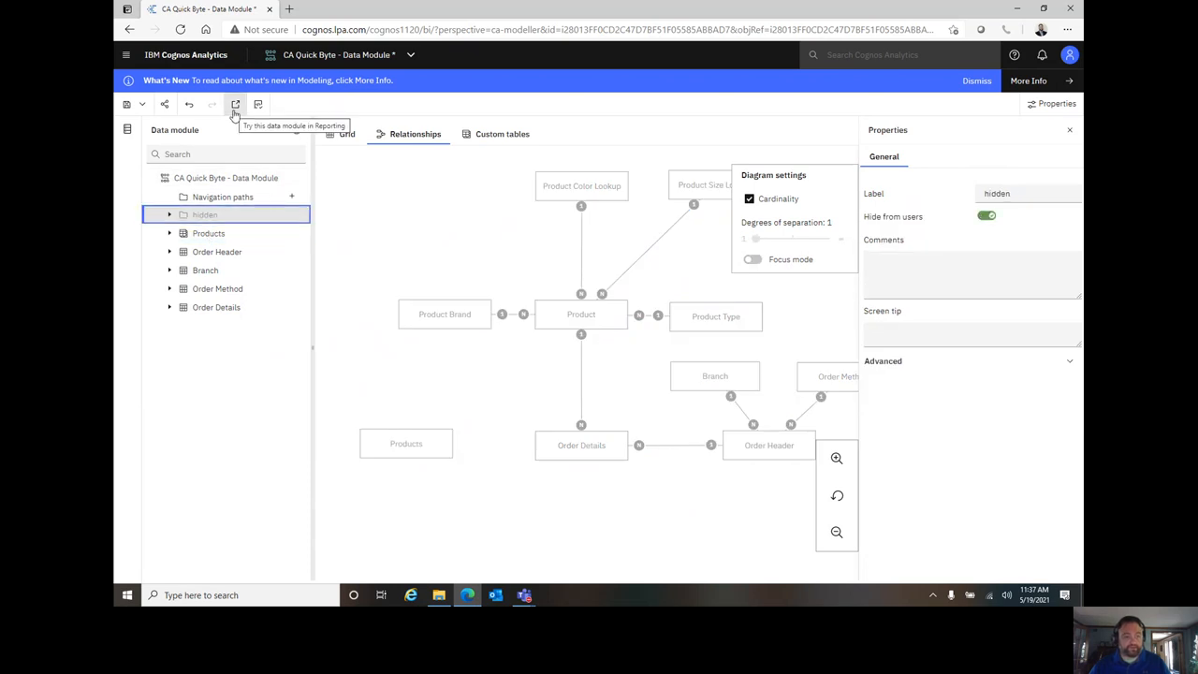
- Open the module in a new Reporting report and expand Products to show its 14 columns
click(236, 104)
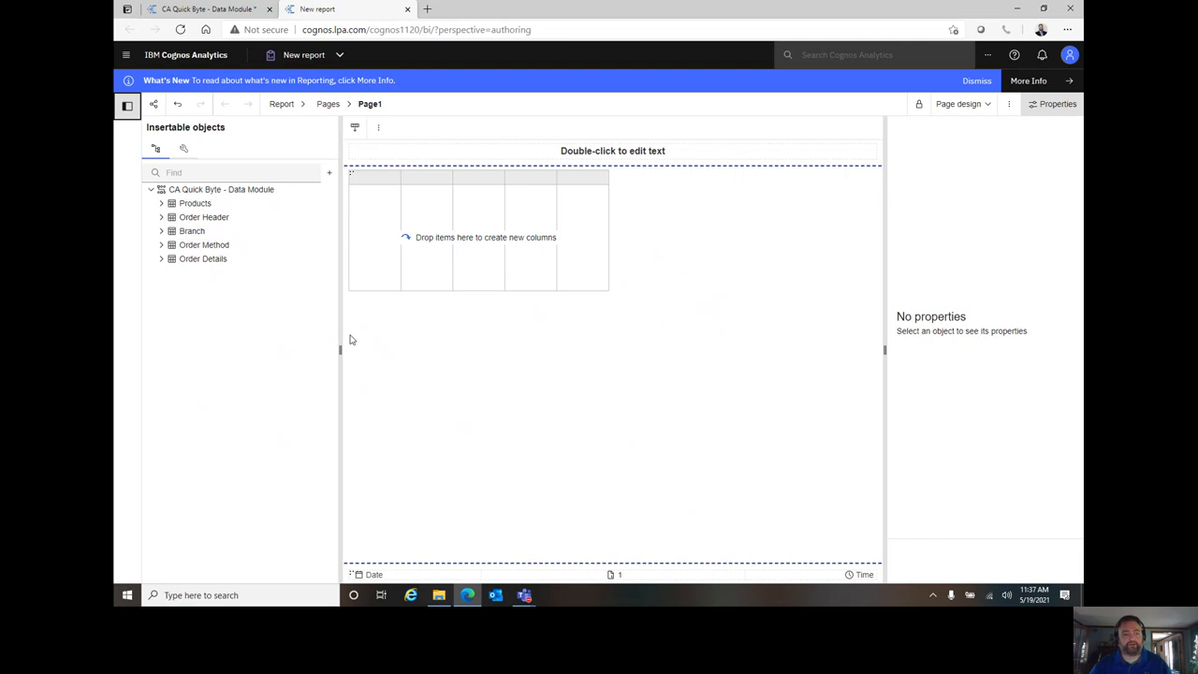
click(161, 204)
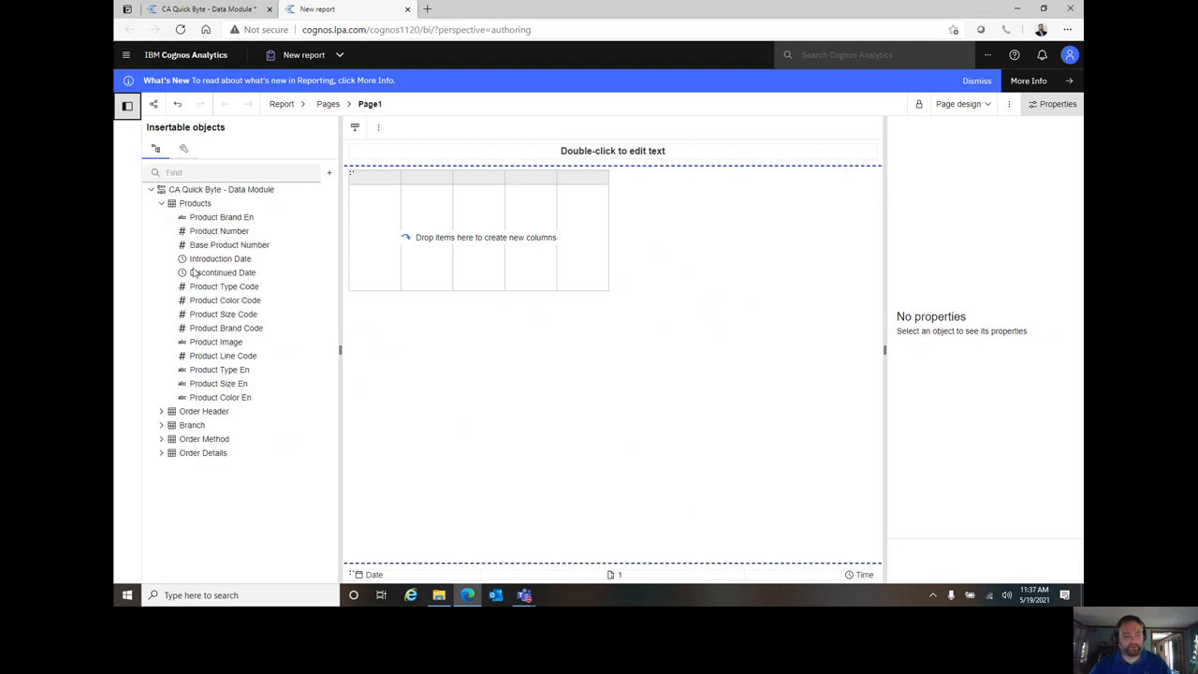
mouse_move(303, 458)
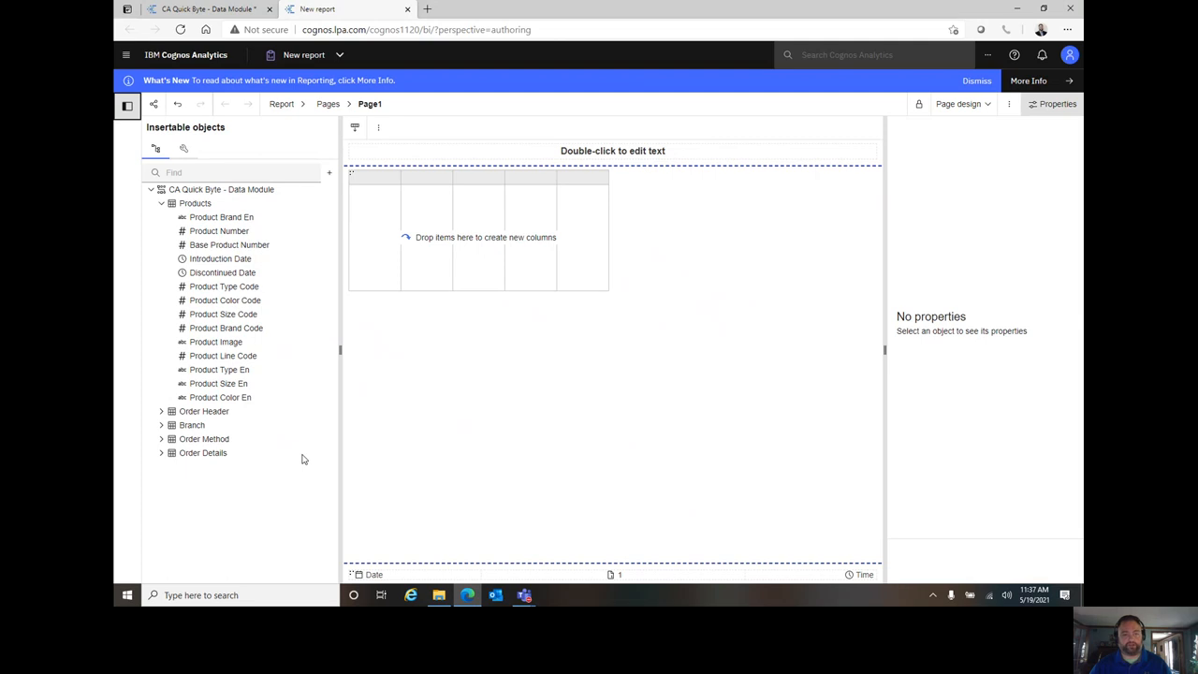
mouse_move(799, 515)
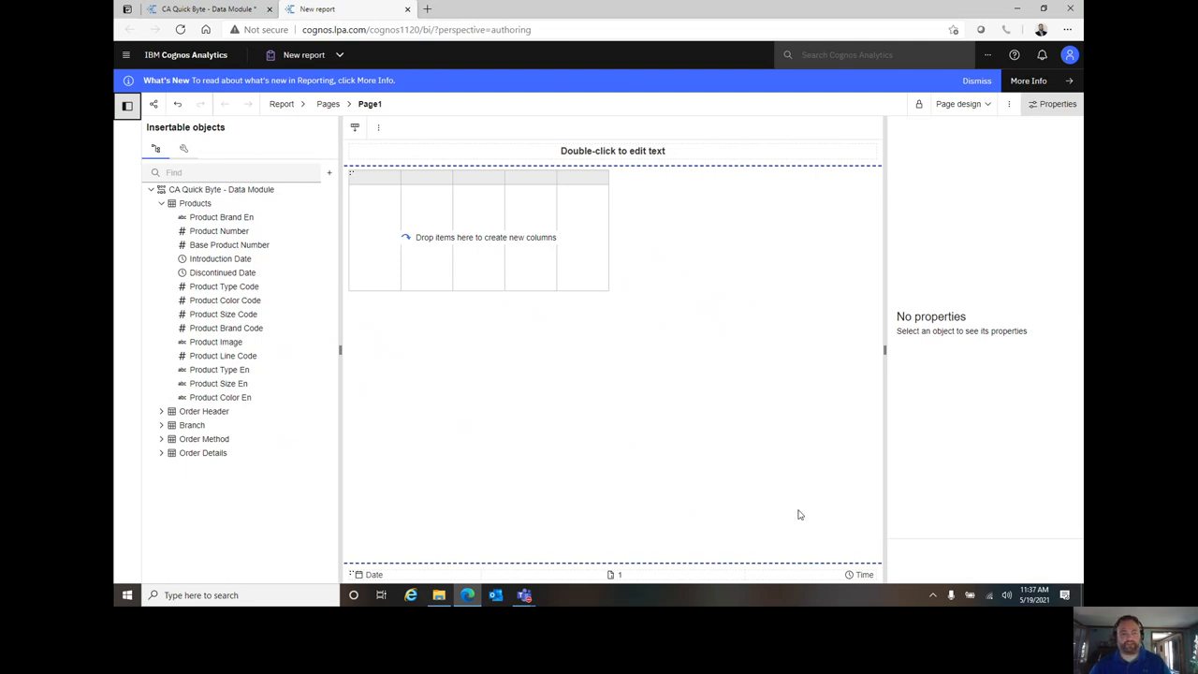
mouse_move(599, 549)
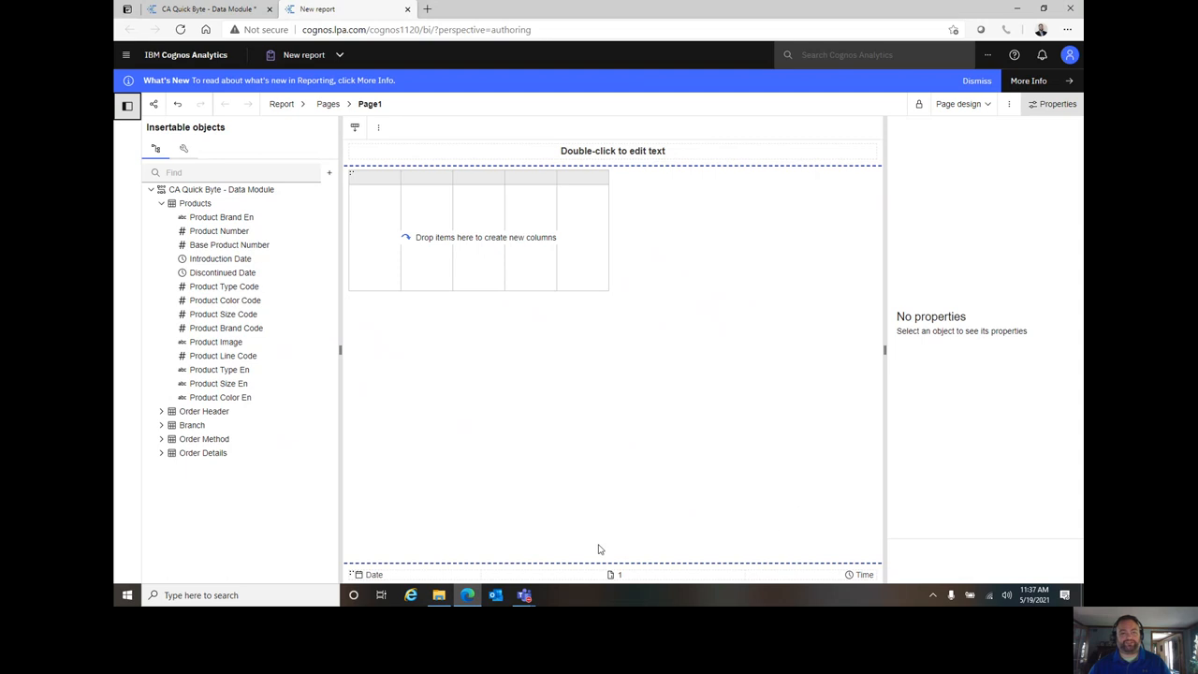